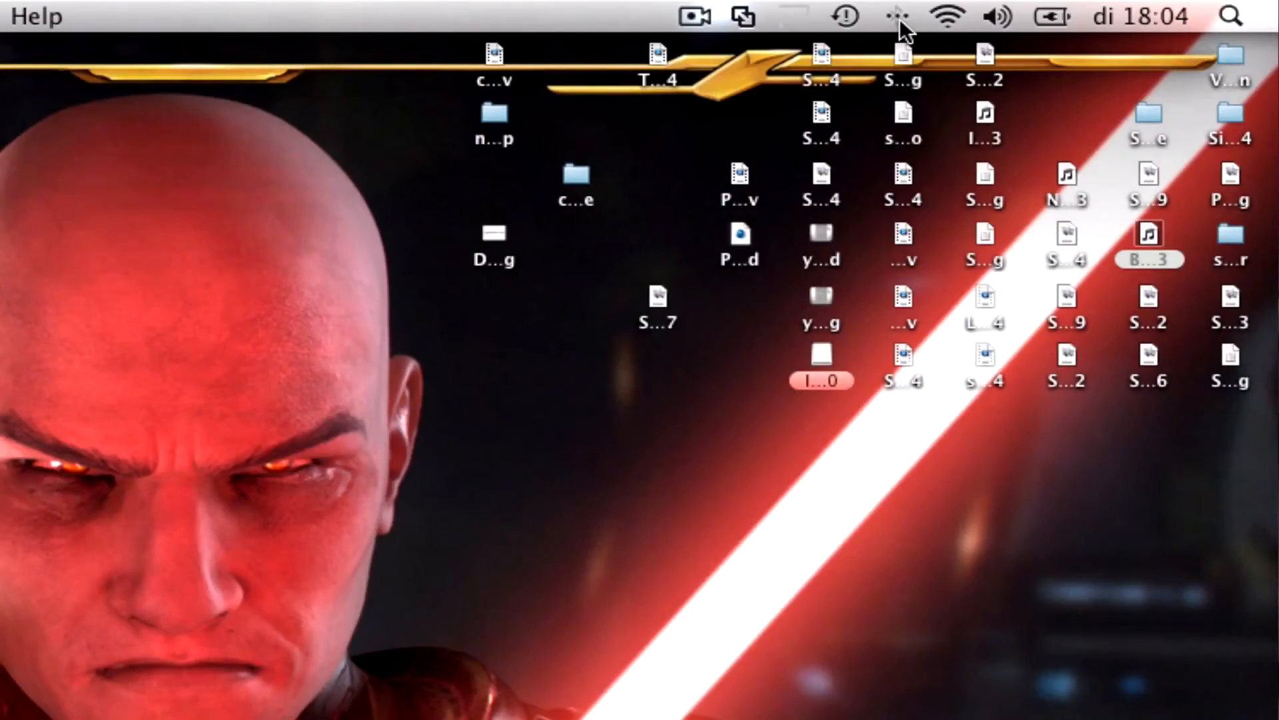
Step: Show the Bluetooth device list to confirm the PLAYSTATION(R)3 Controller is connected
{"action": "left_click", "coordinate": [896, 16]}
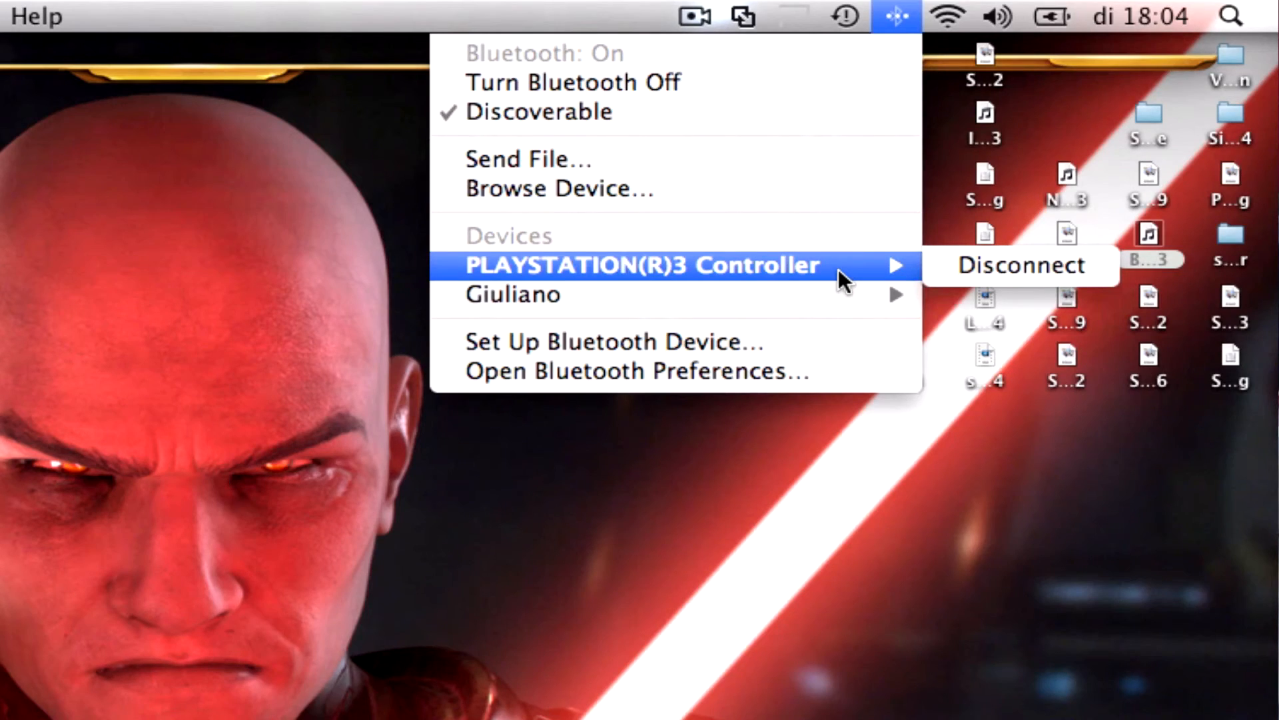
{"action": "mouse_move", "coordinate": [327, 318]}
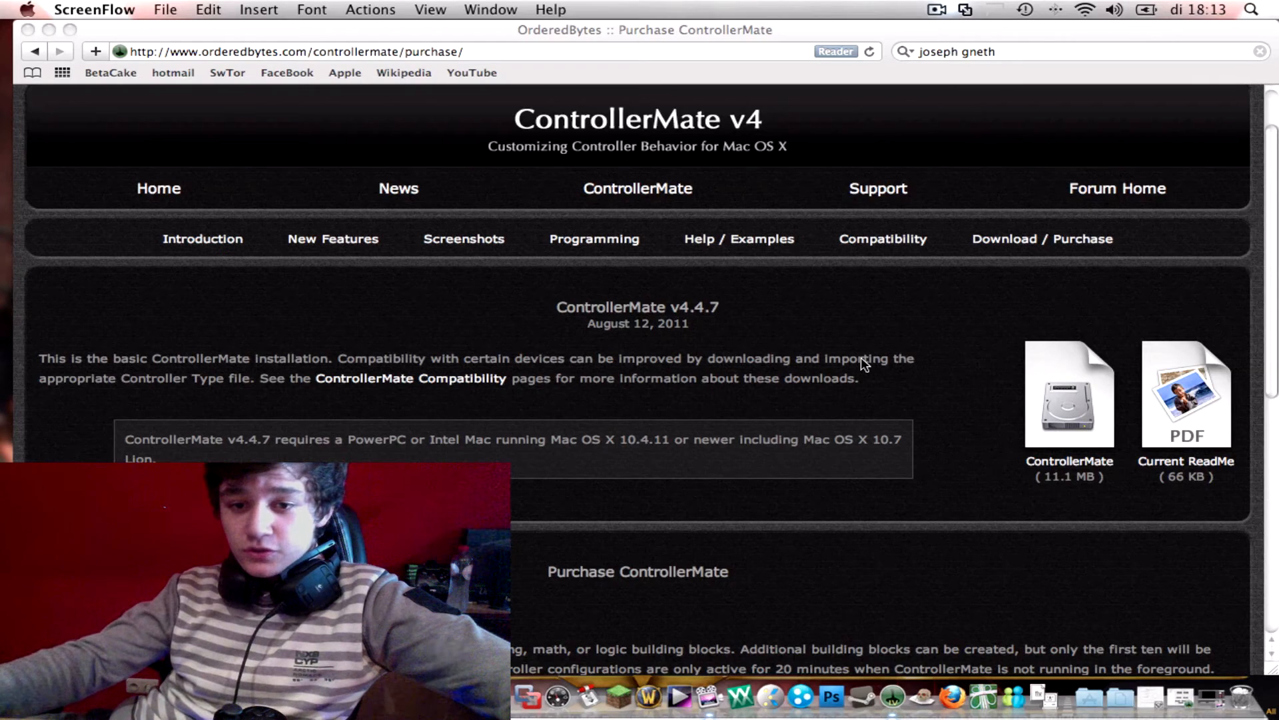
{"action": "mouse_move", "coordinate": [1049, 358]}
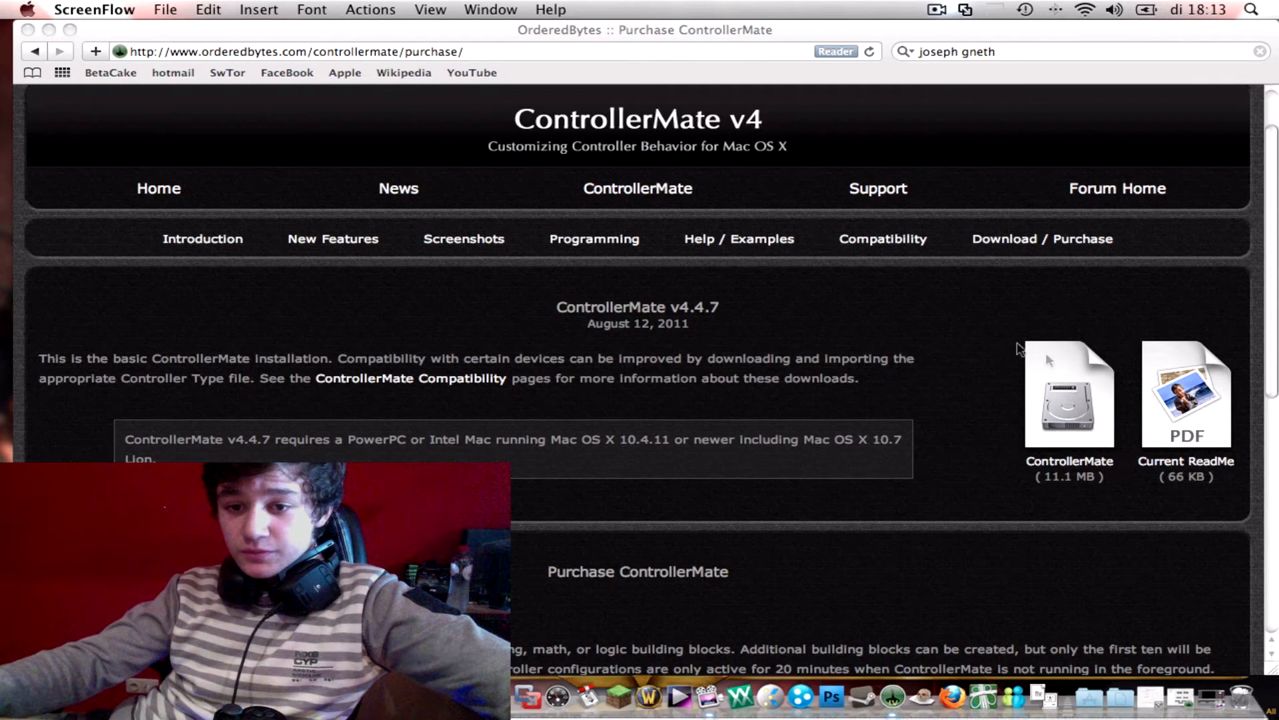
{"action": "mouse_move", "coordinate": [1076, 465]}
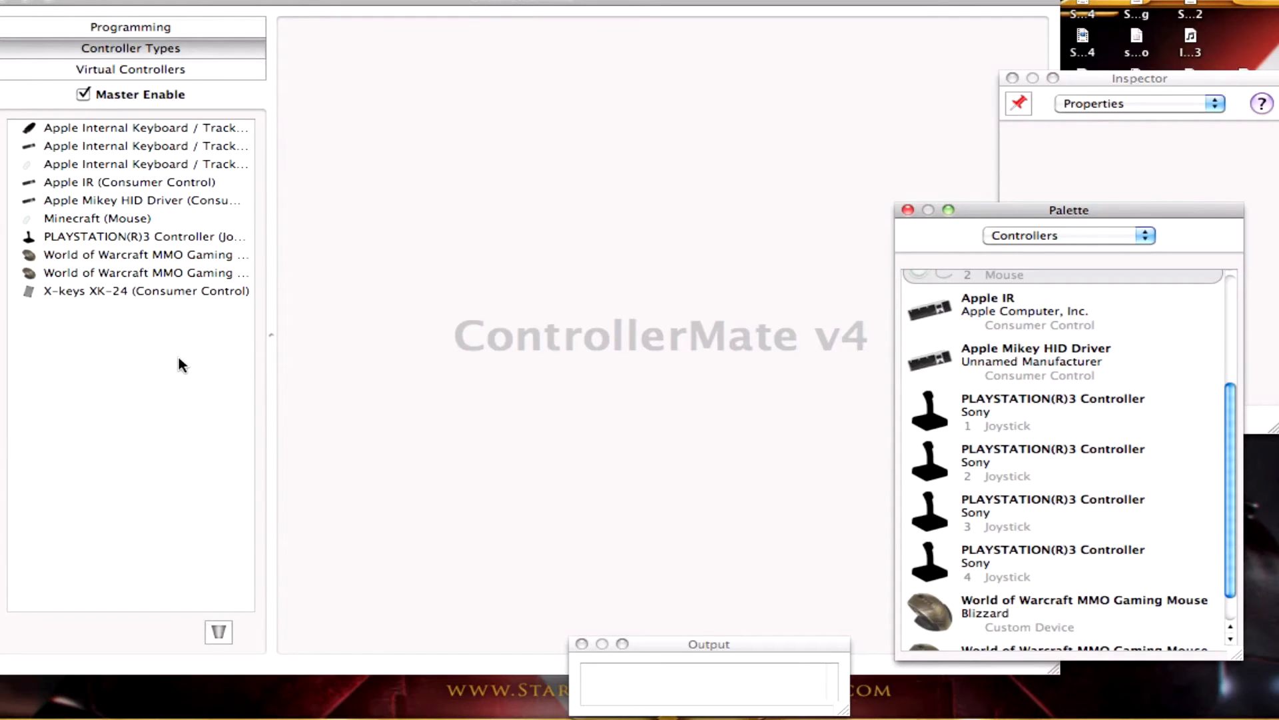
{"action": "mouse_move", "coordinate": [408, 204]}
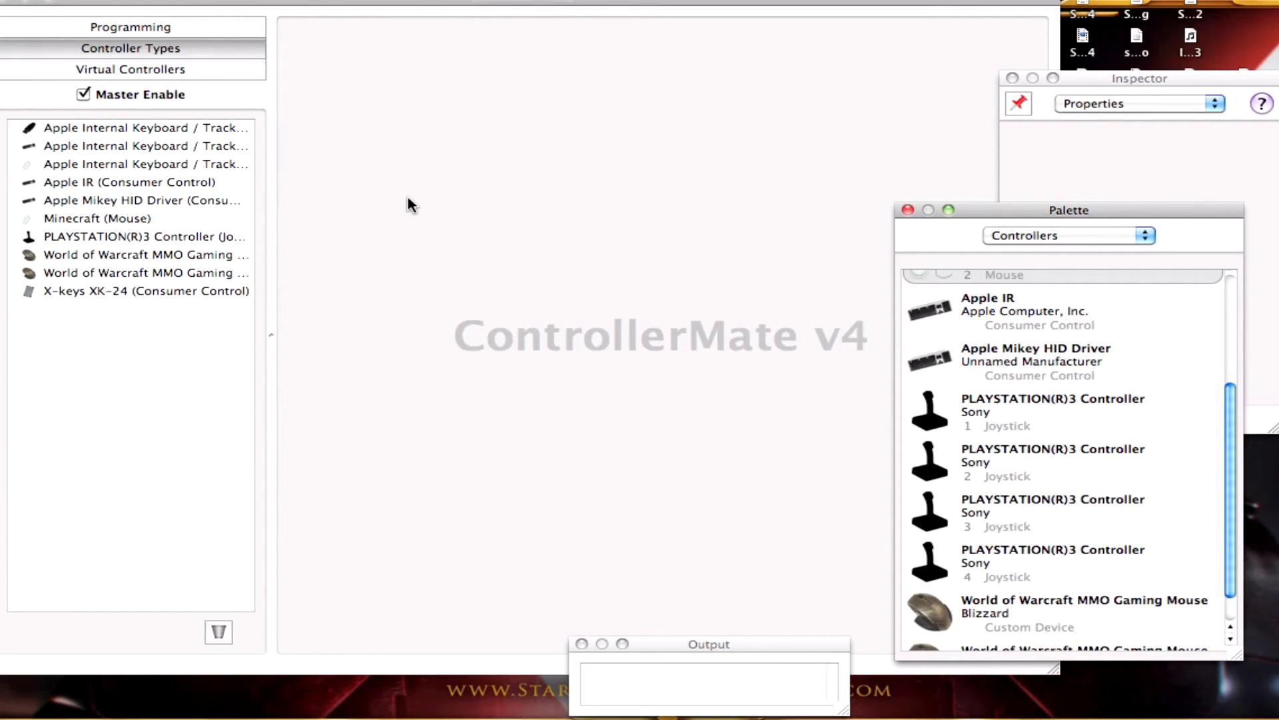
{"action": "mouse_move", "coordinate": [184, 20]}
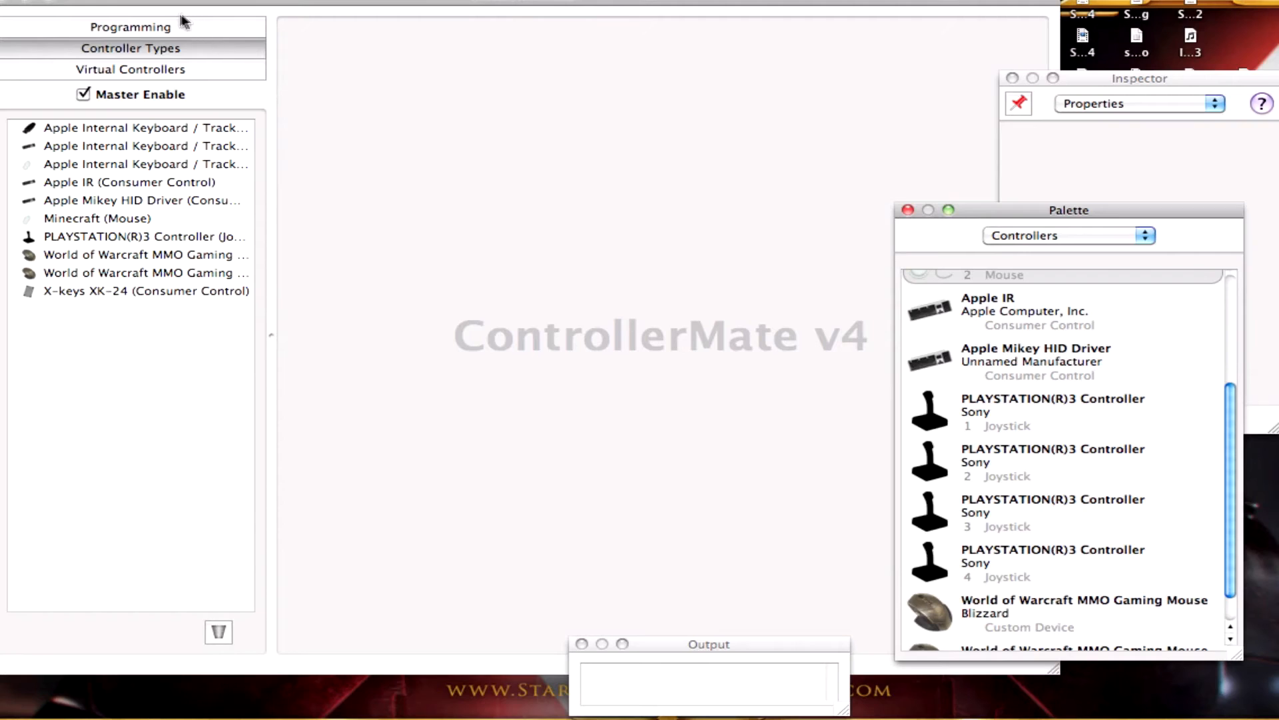
{"action": "mouse_move", "coordinate": [372, 52]}
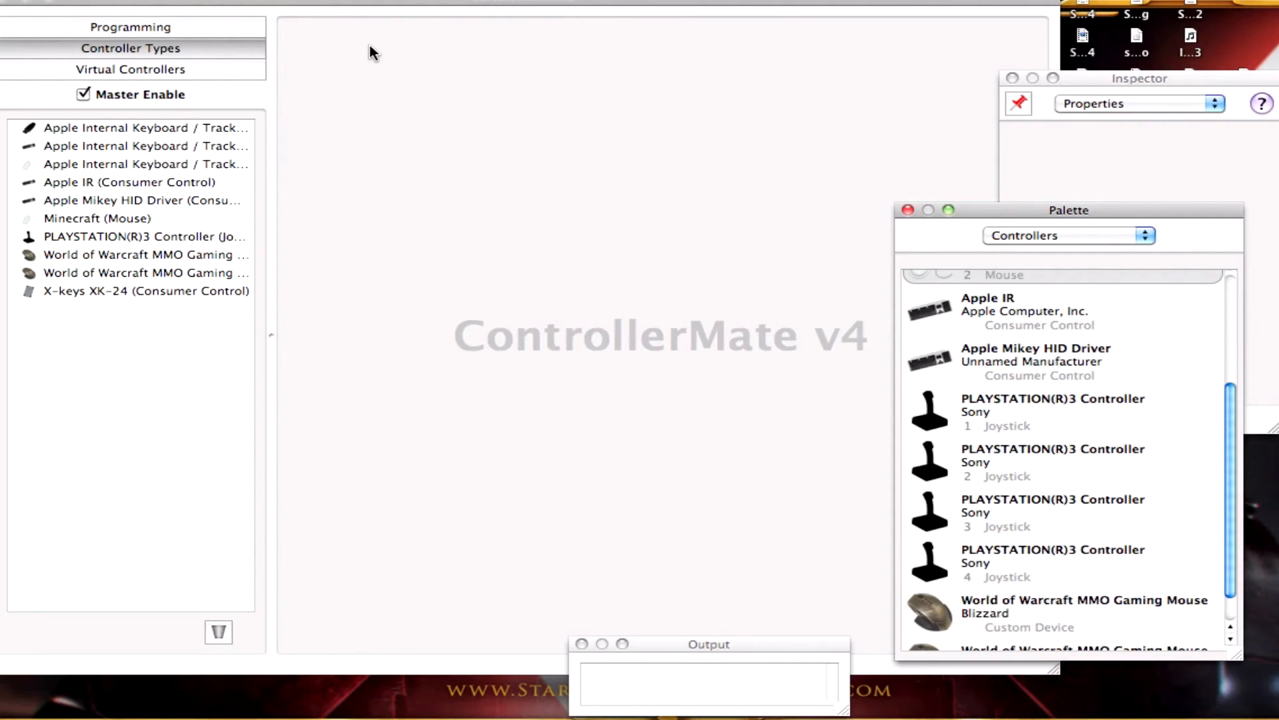
Step: Show the Virtual Controllers list, currently empty
{"action": "left_click", "coordinate": [129, 69]}
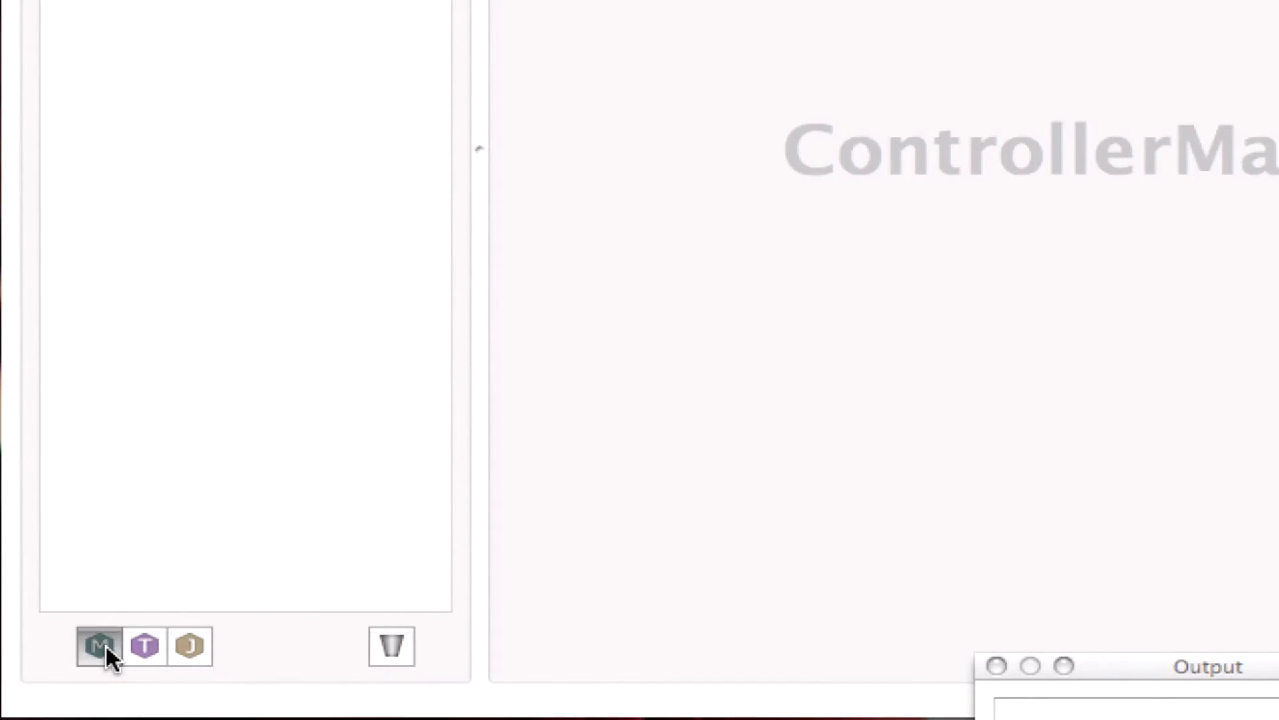
Step: Add a new virtual mouse and name it 'tutorial'
{"action": "left_click", "coordinate": [97, 645]}
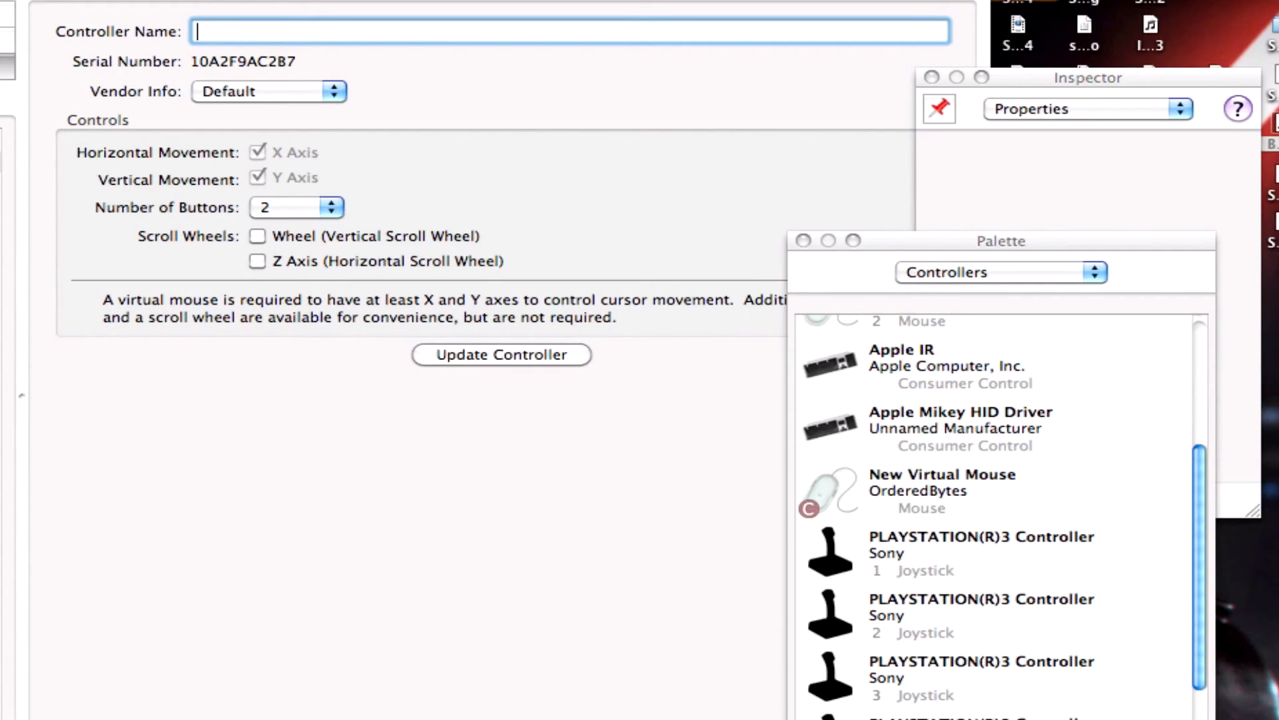
{"action": "type", "text": "tut"}
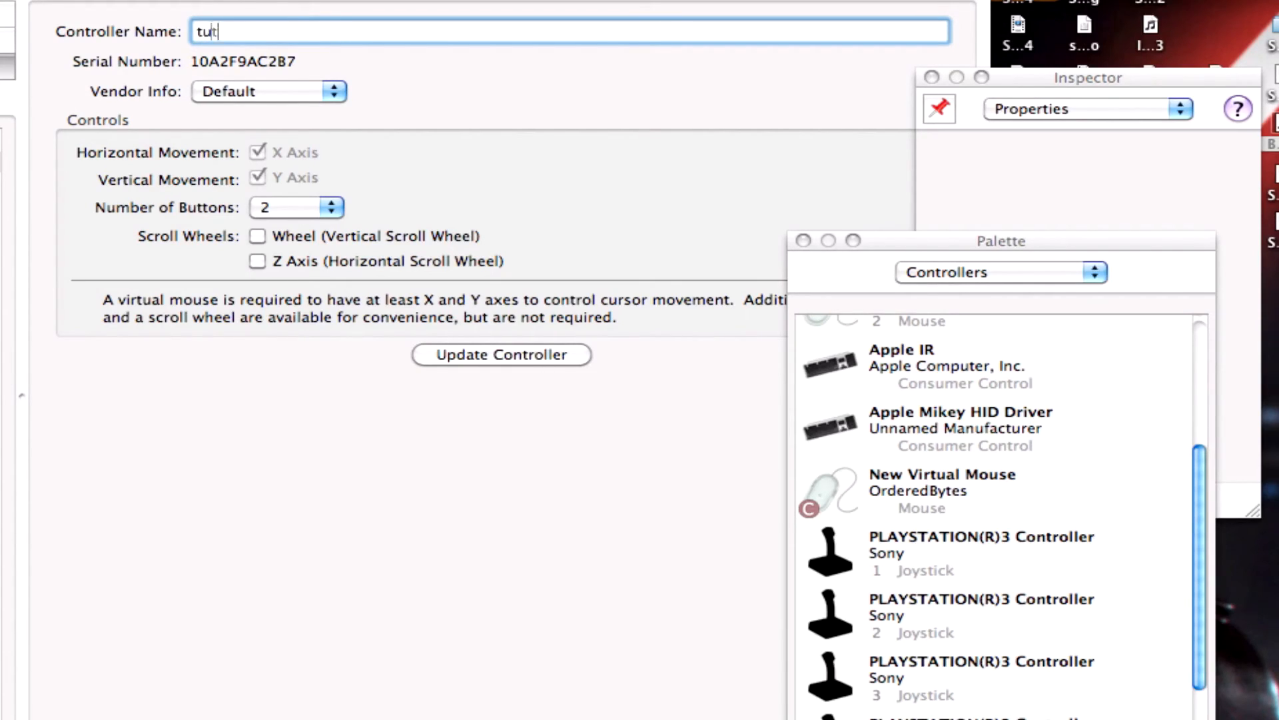
{"action": "type", "text": "orial"}
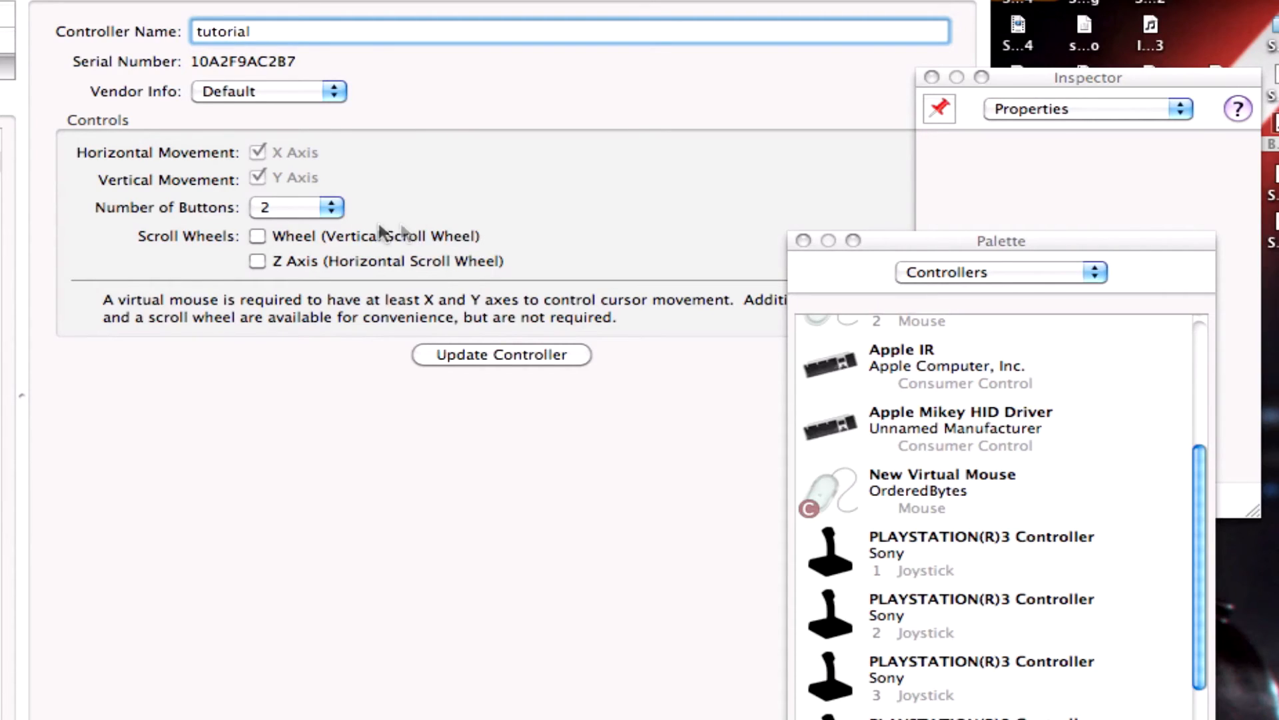
{"action": "mouse_move", "coordinate": [293, 208]}
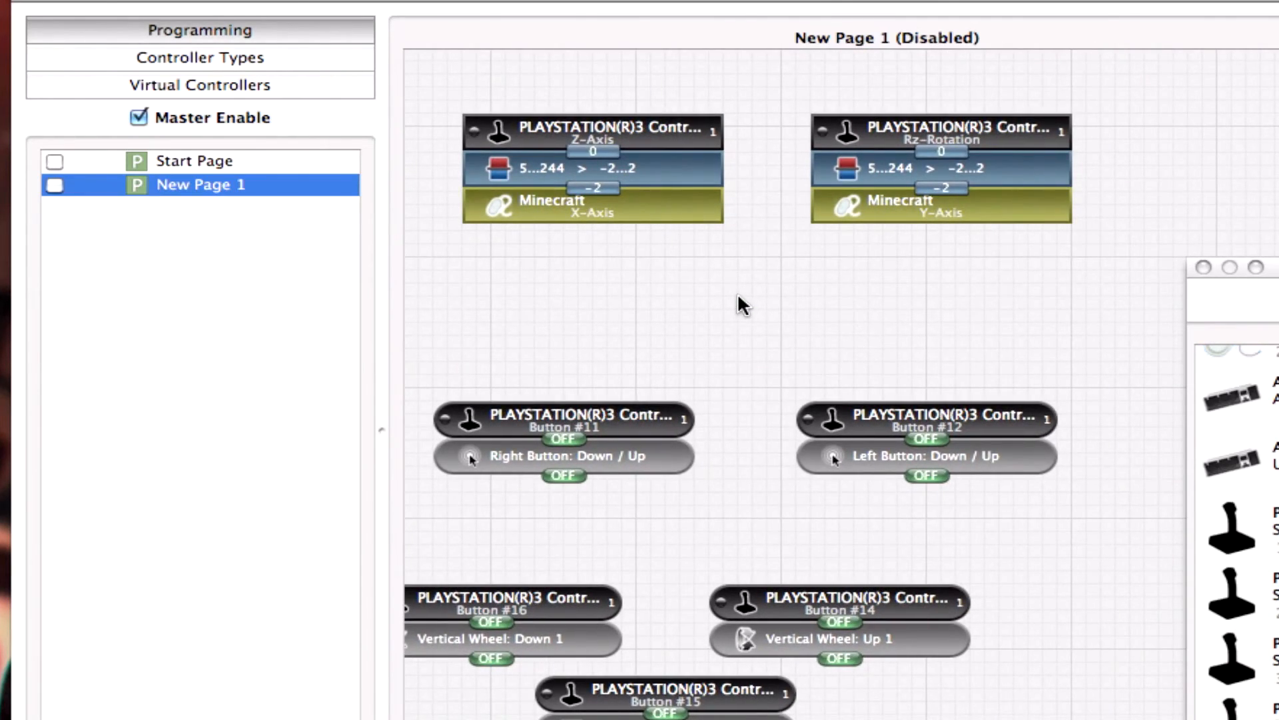
{"action": "mouse_move", "coordinate": [140, 593]}
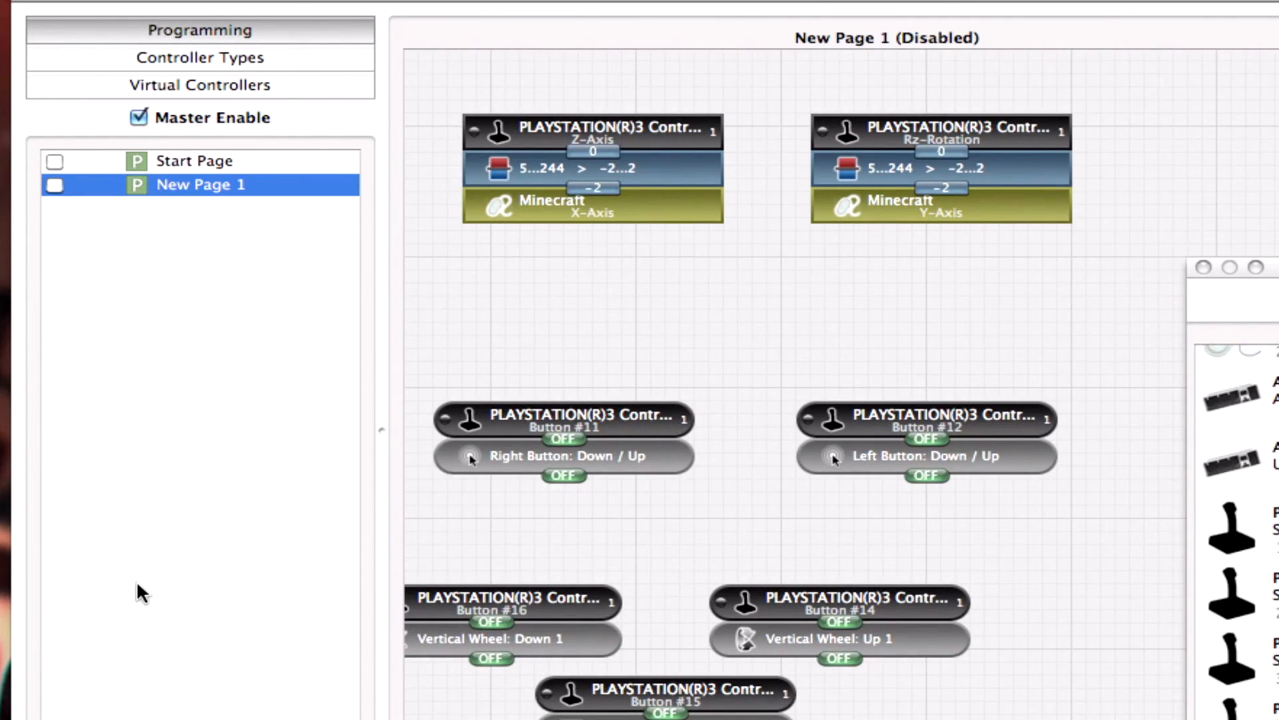
Step: Add a blank programming page 'New Page 1' to the Programming list
{"action": "left_click", "coordinate": [200, 184]}
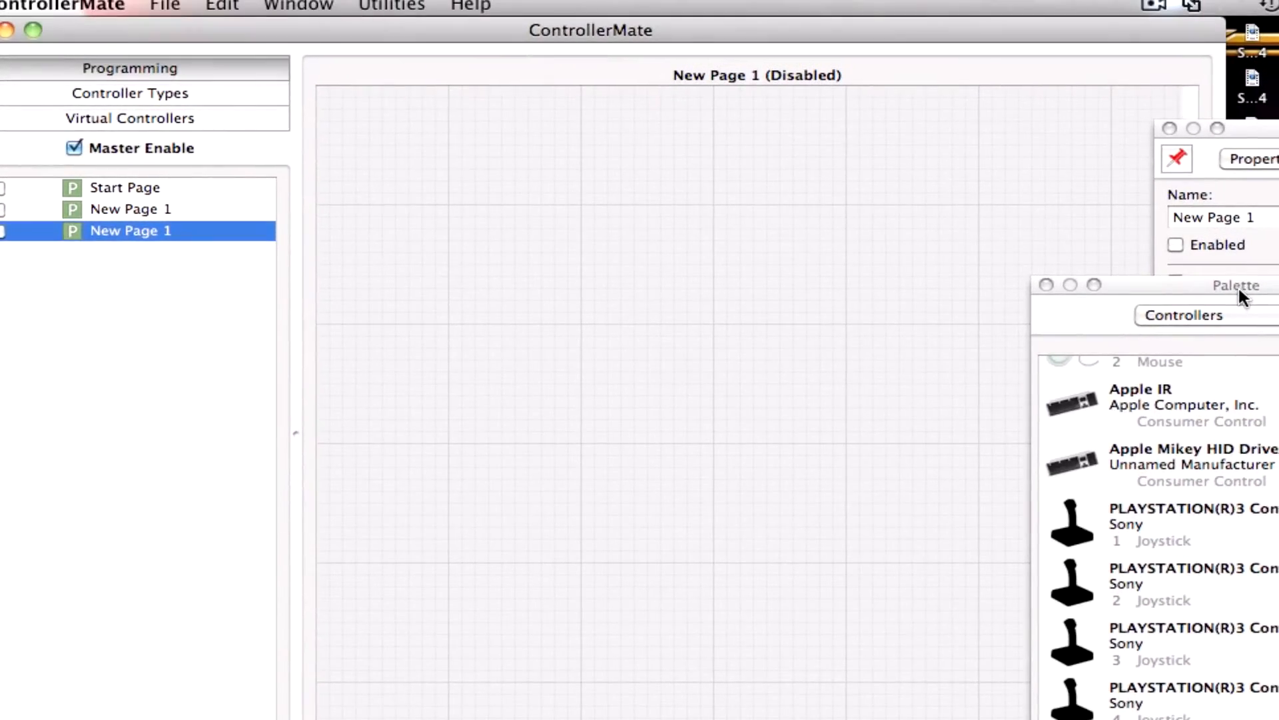
Step: Show the Palette and Inspector windows, scrolled to the PLAYSTATION(R)3 Controller entries
{"action": "left_click", "coordinate": [299, 5]}
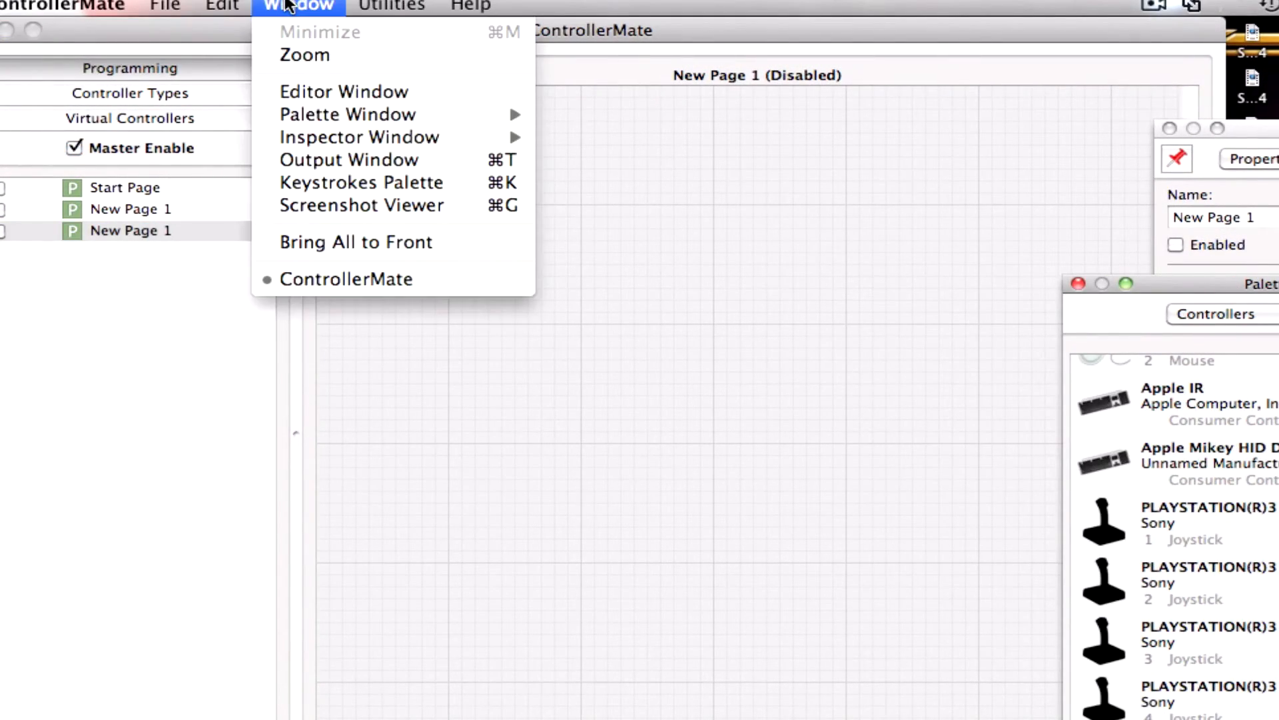
{"action": "mouse_move", "coordinate": [347, 113]}
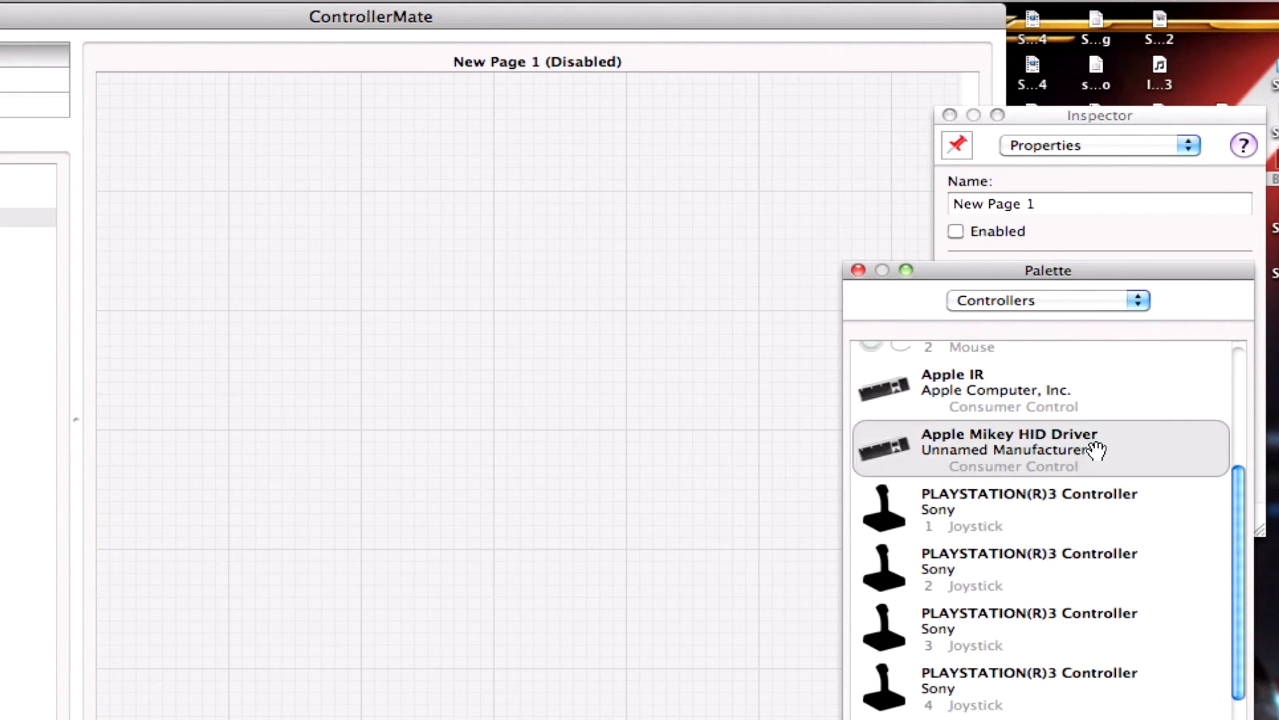
{"action": "scroll", "scroll_direction": "down", "scroll_amount": 3}
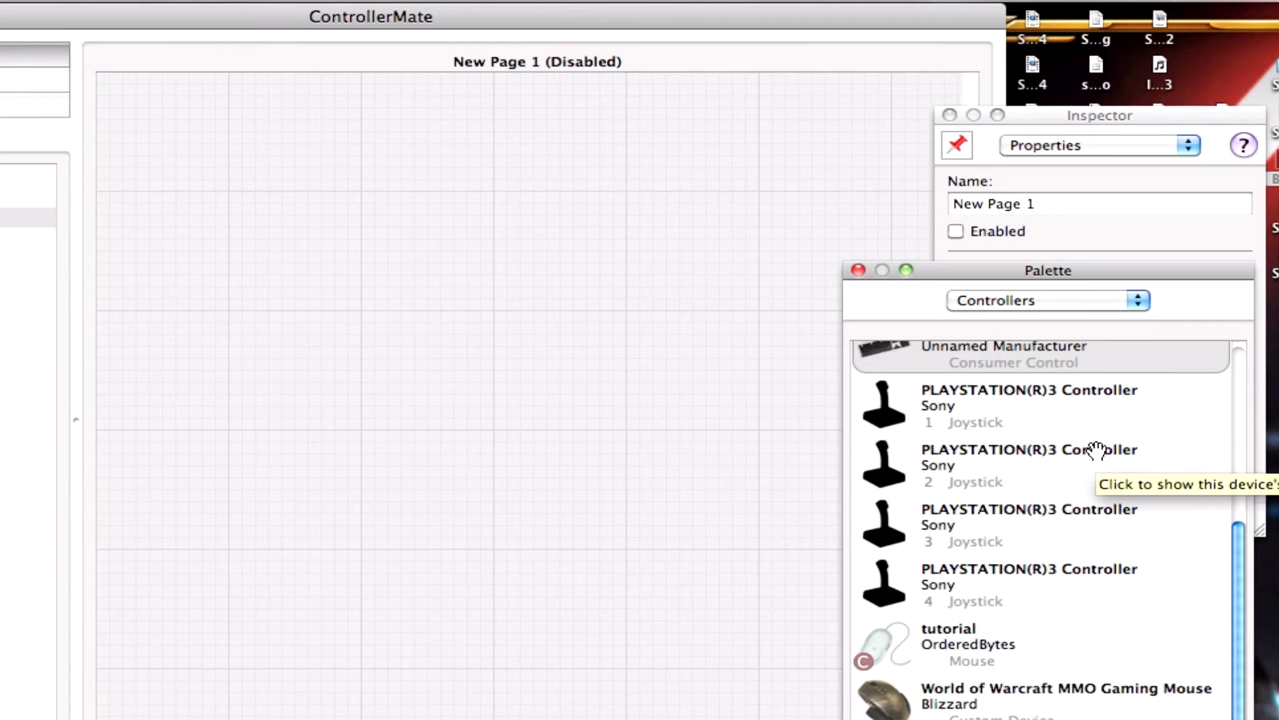
{"action": "left_click", "coordinate": [885, 580]}
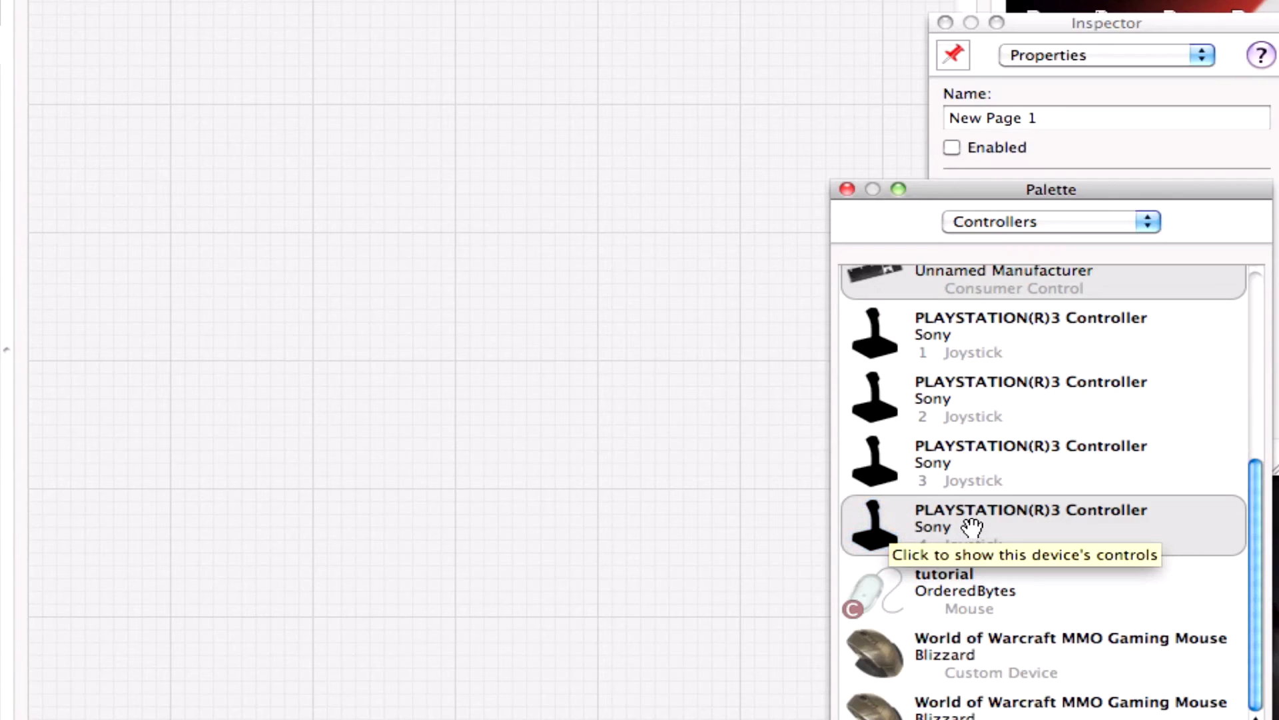
Step: Drag the PS3 controller's Z-Axis and Rz-Rotation blocks from the Palette onto the page
{"action": "left_click", "coordinate": [980, 526]}
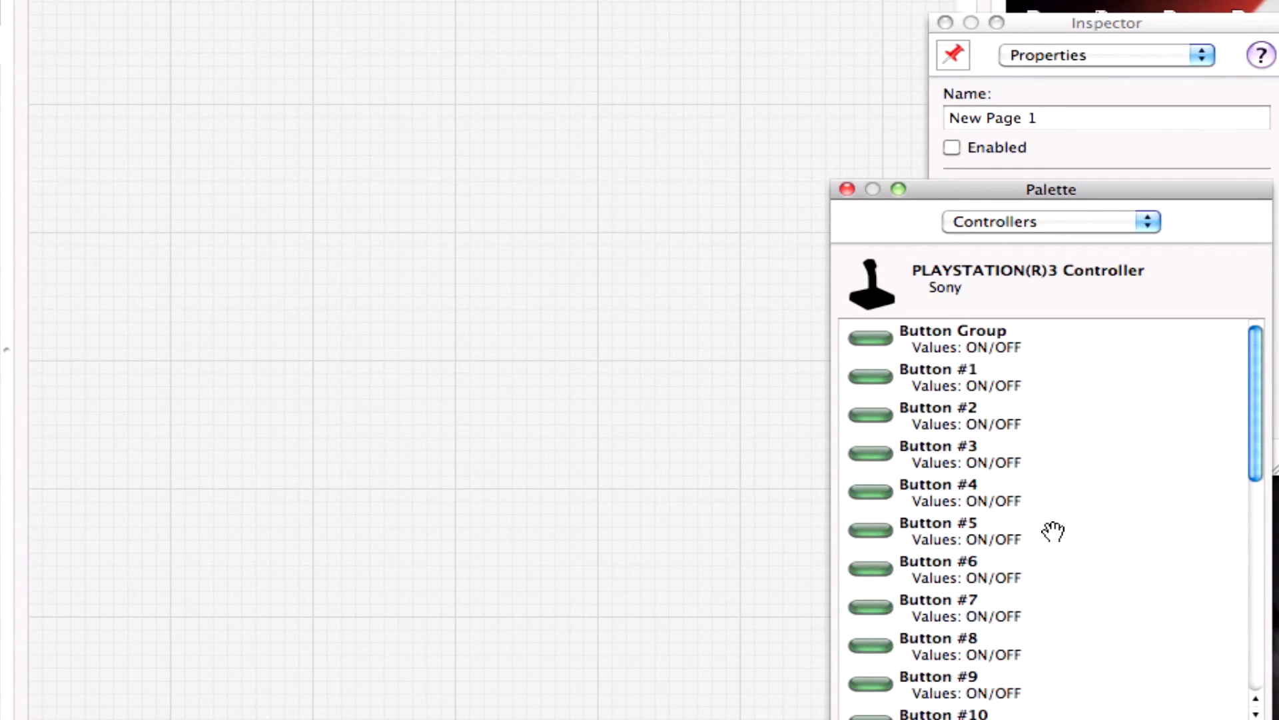
{"action": "scroll", "scroll_direction": "down", "scroll_amount": 3}
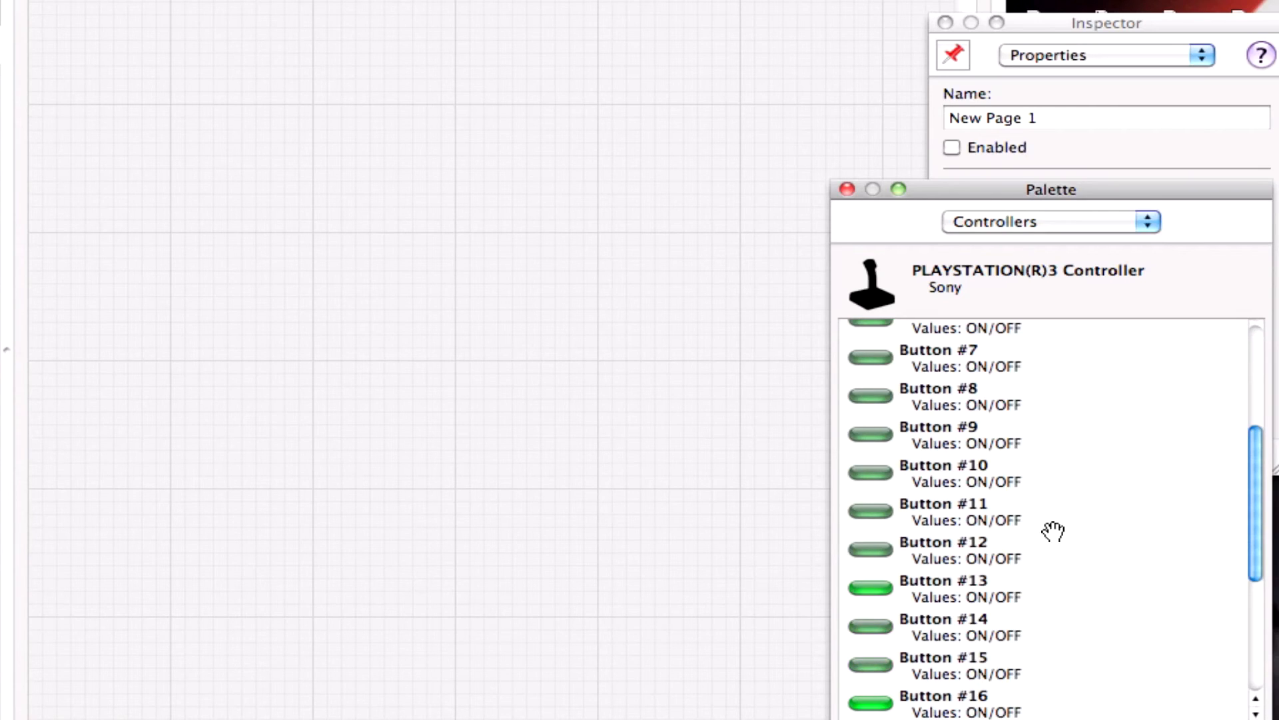
{"action": "scroll", "scroll_direction": "up", "scroll_amount": 3}
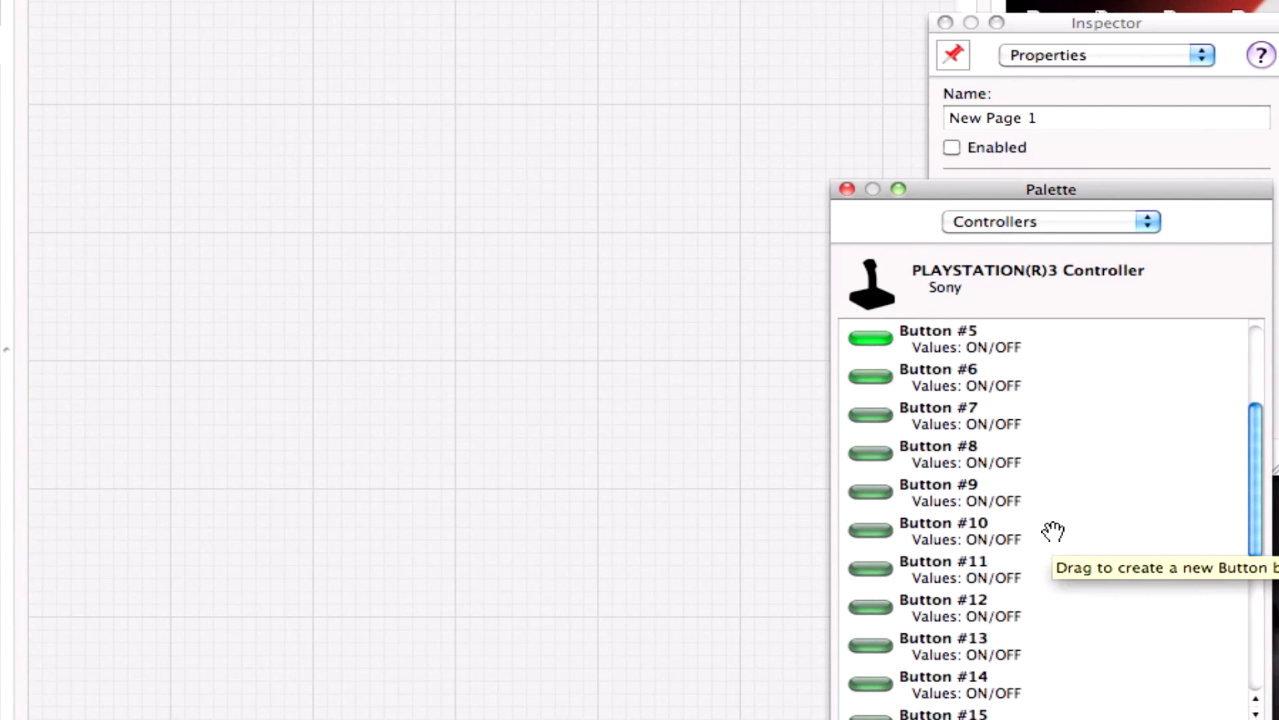
{"action": "scroll", "scroll_direction": "up", "scroll_amount": 3}
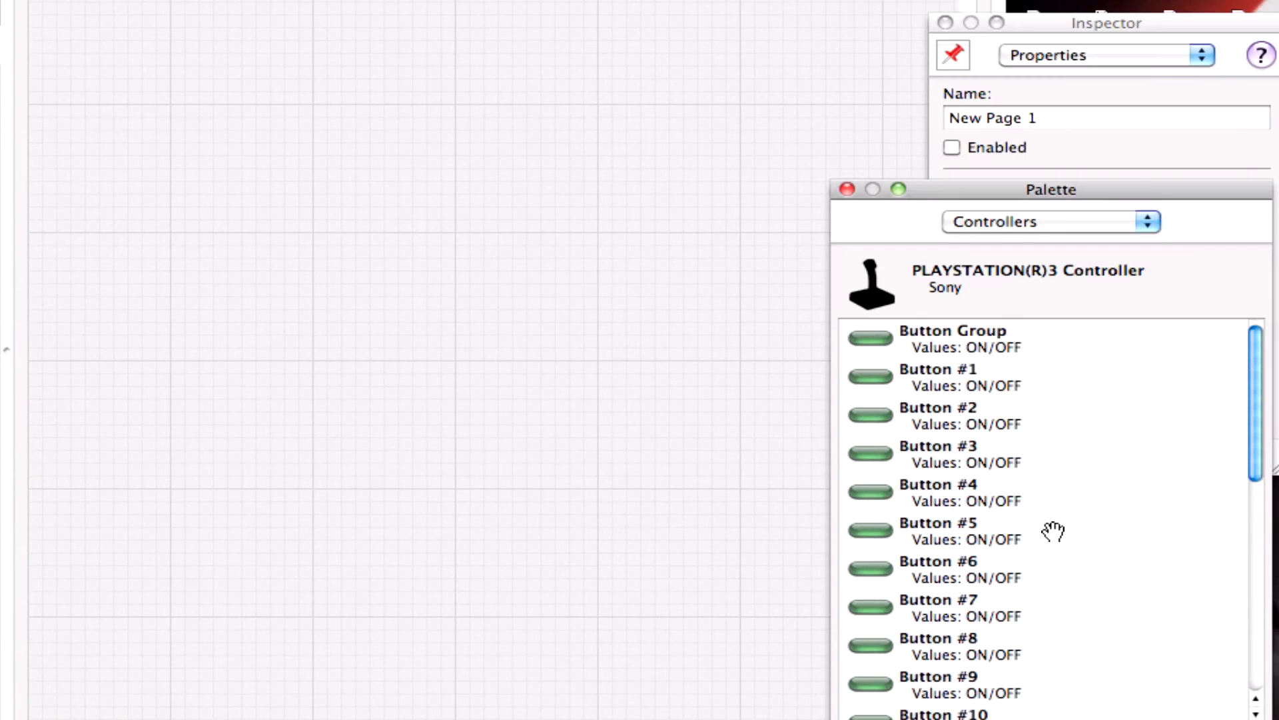
{"action": "mouse_move", "coordinate": [1037, 335]}
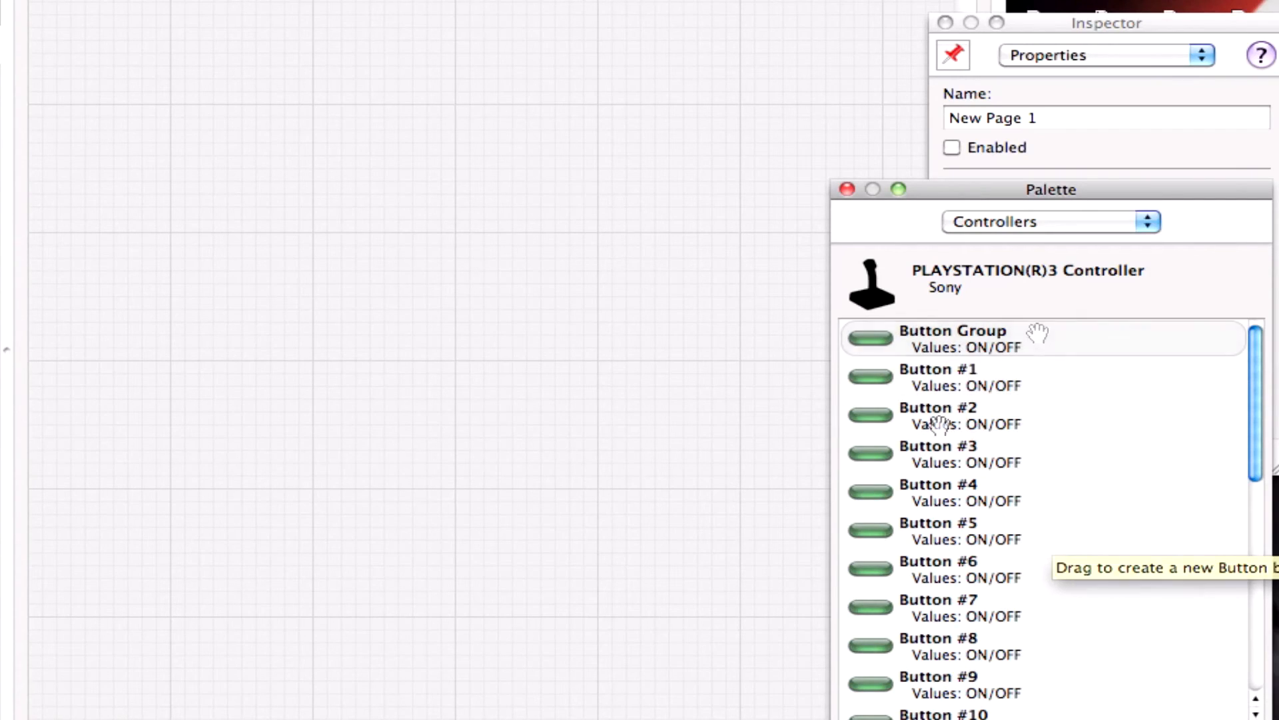
{"action": "scroll", "scroll_direction": "down", "scroll_amount": 3}
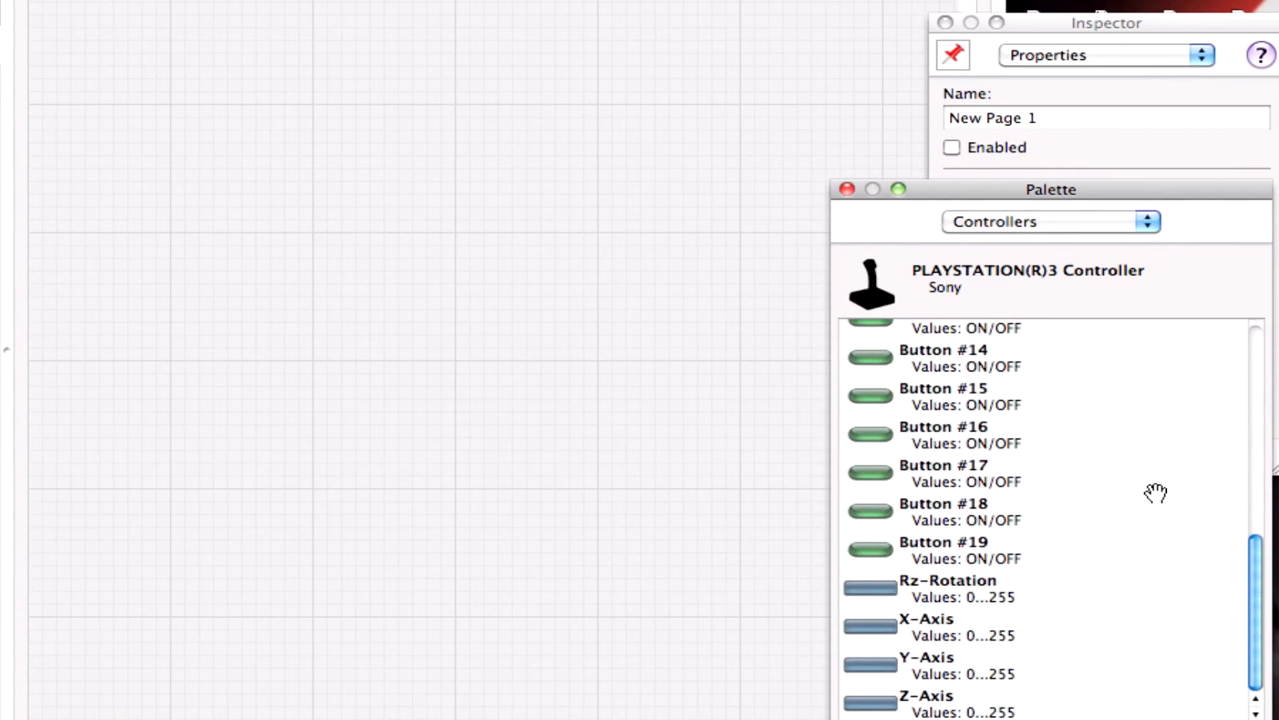
{"action": "left_click", "coordinate": [963, 588]}
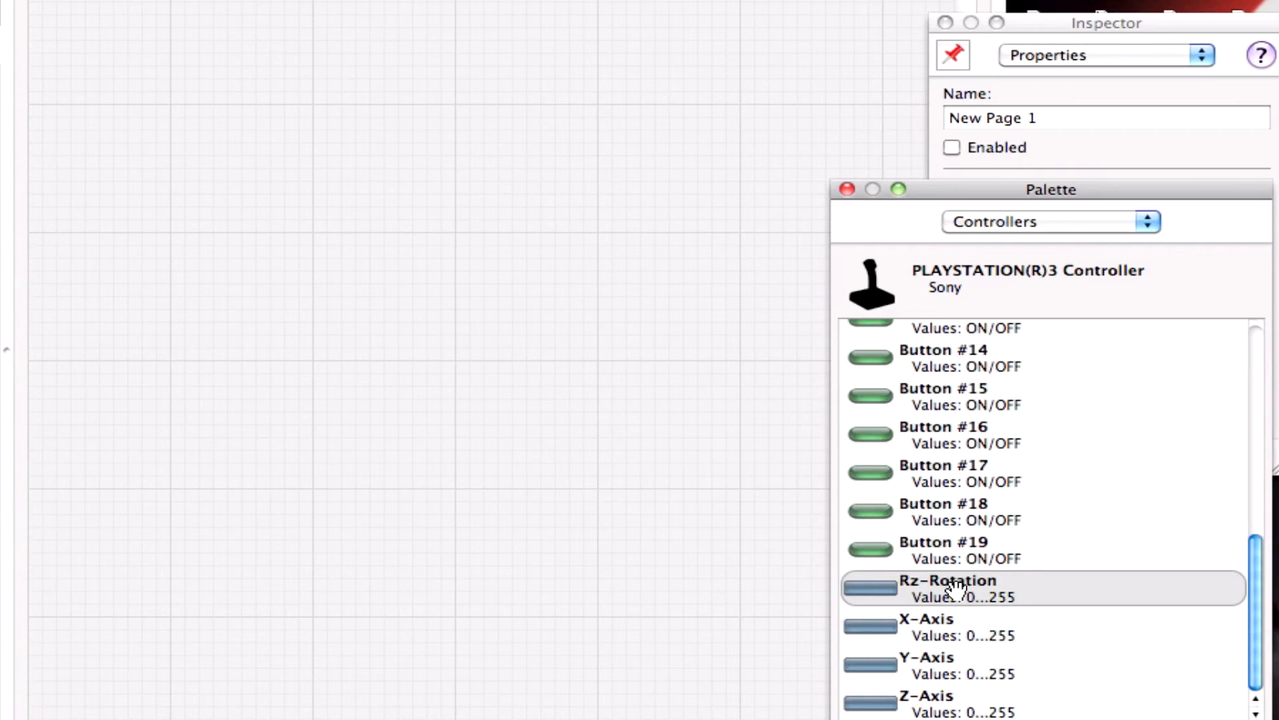
{"action": "mouse_move", "coordinate": [925, 627]}
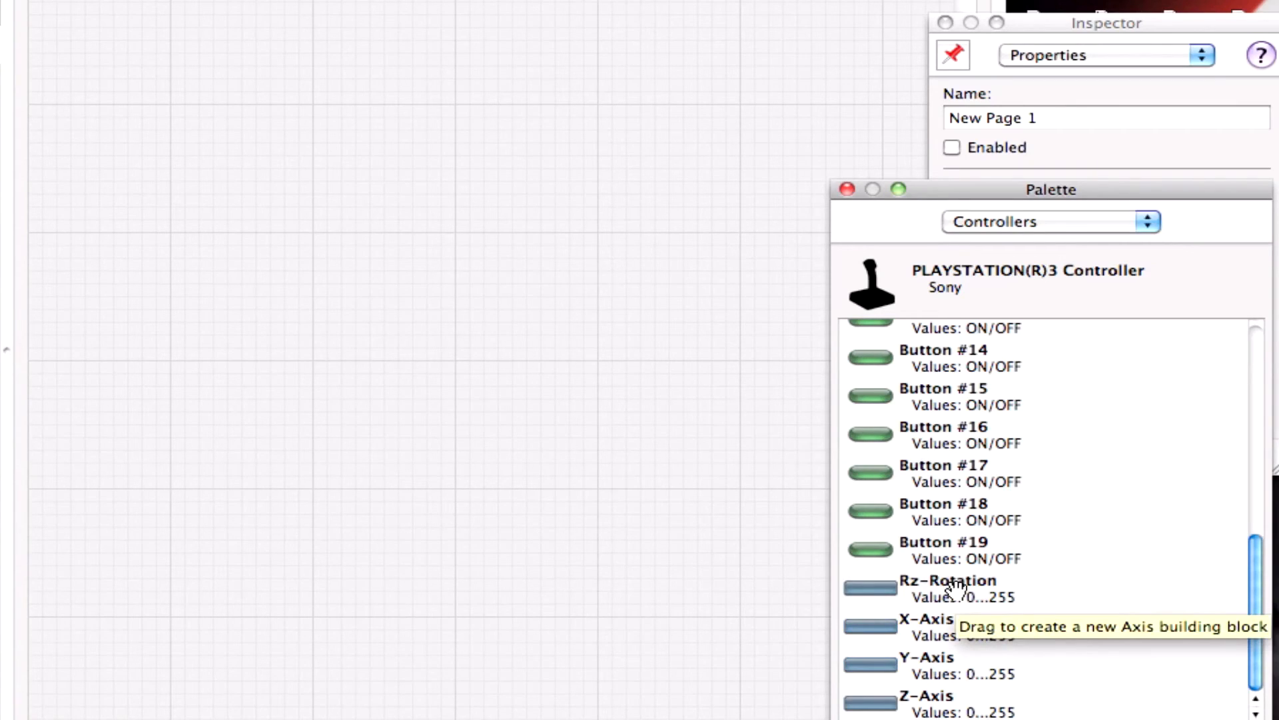
{"action": "mouse_move", "coordinate": [938, 700]}
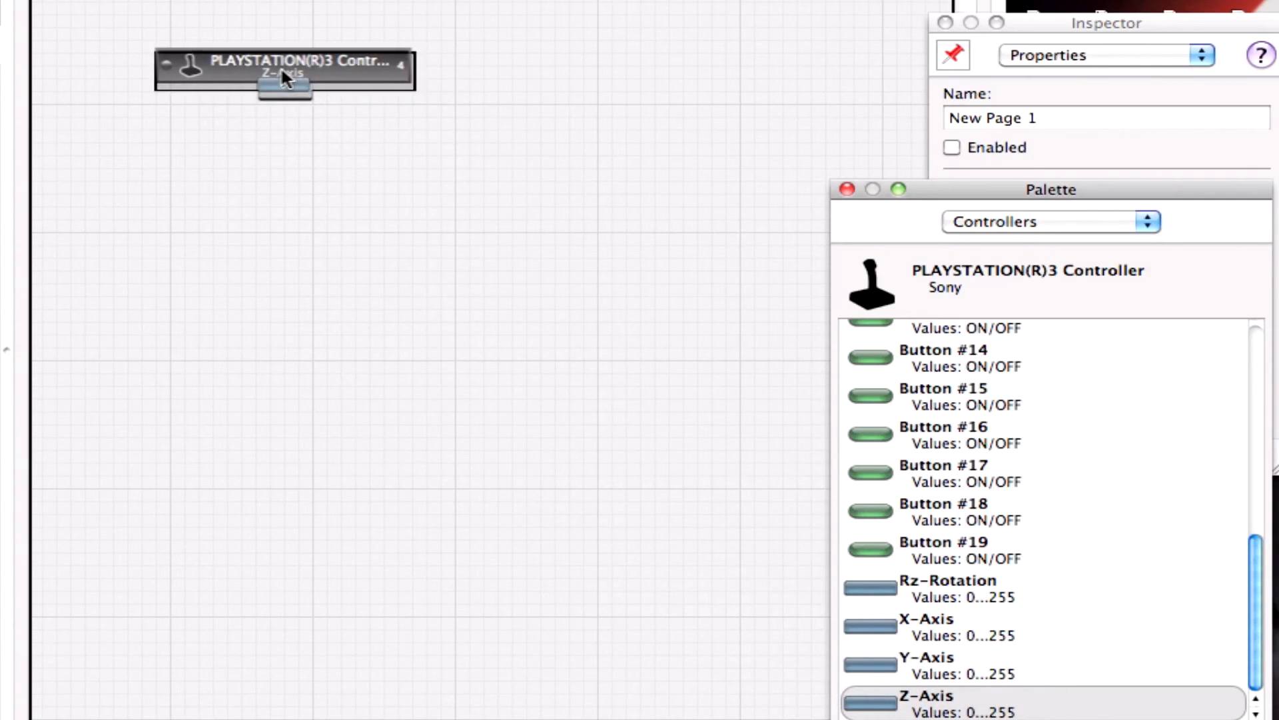
{"action": "left_click", "coordinate": [282, 71]}
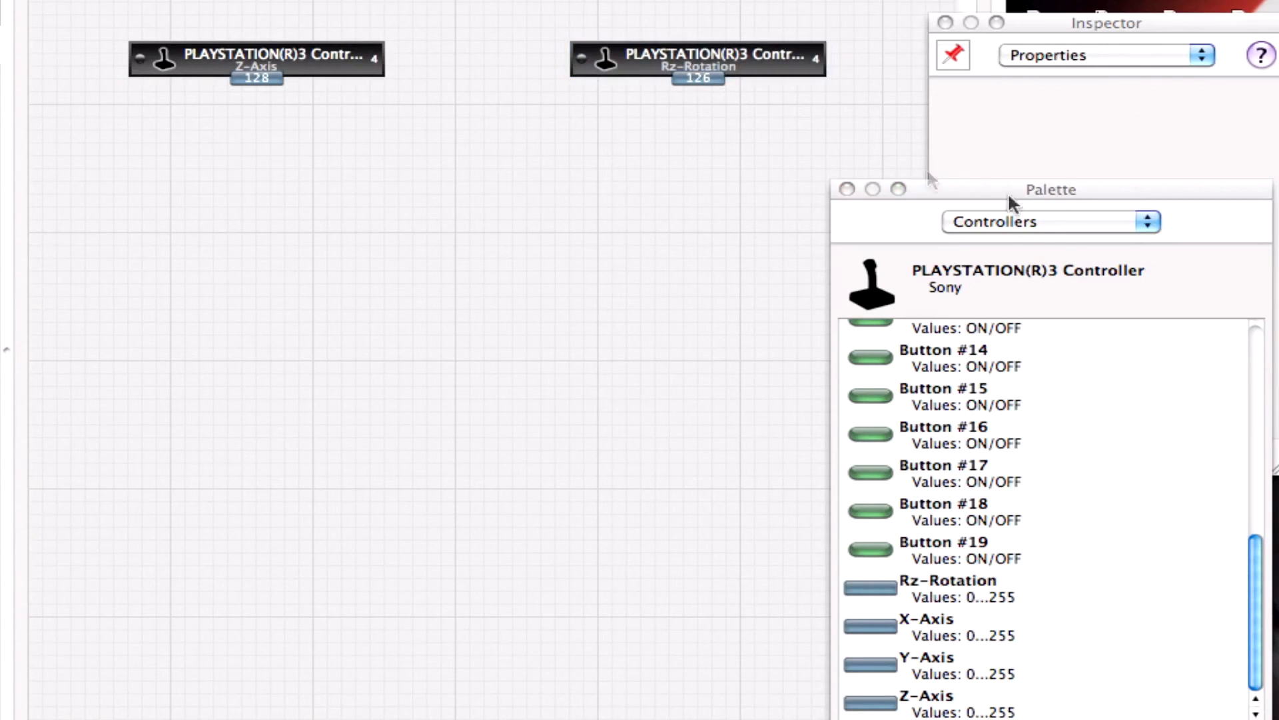
Step: From the Calculations palette, attach Axis Calibration blocks under the Z-Axis and Rz-Rotation blocks
{"action": "left_click", "coordinate": [1134, 221]}
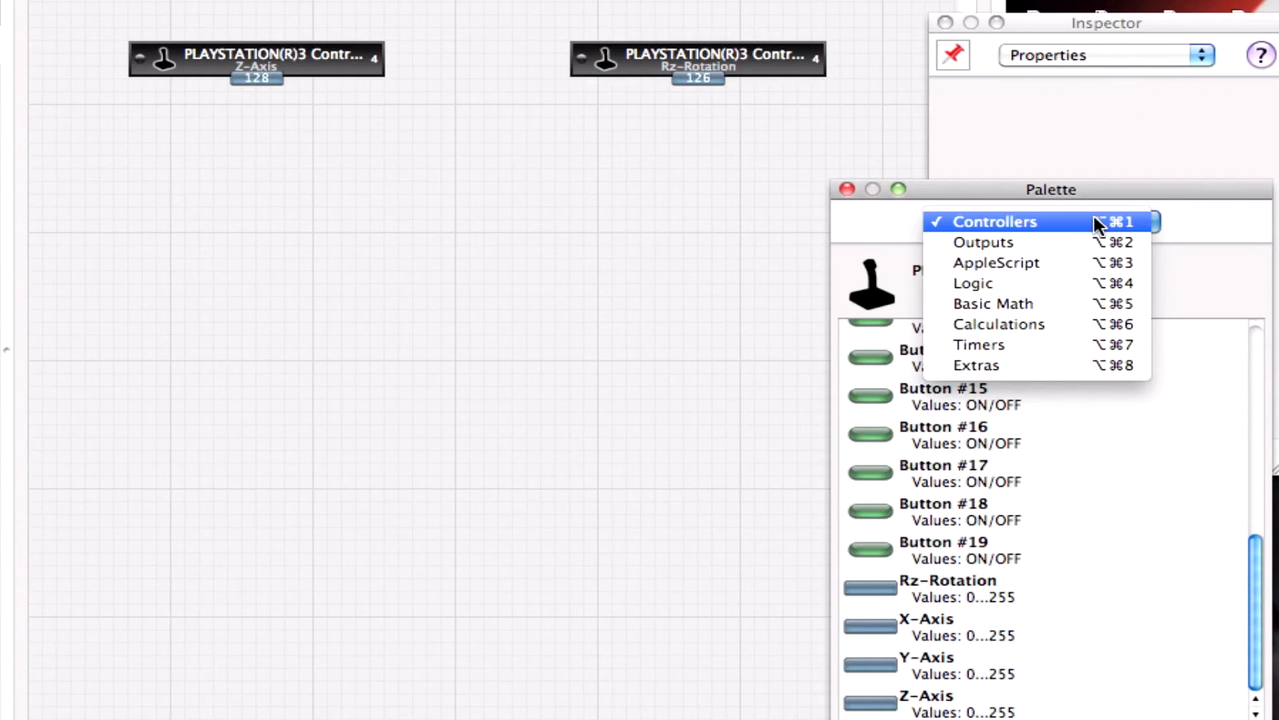
{"action": "mouse_move", "coordinate": [1093, 279]}
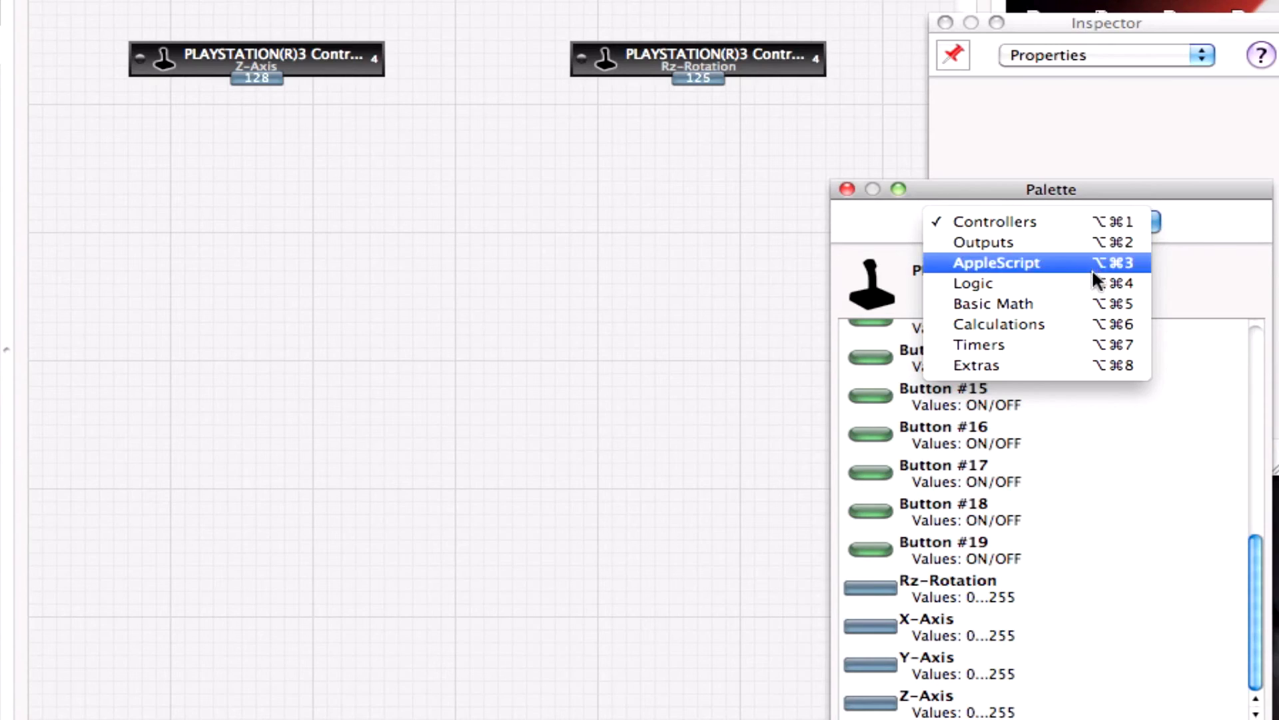
{"action": "left_click", "coordinate": [998, 324]}
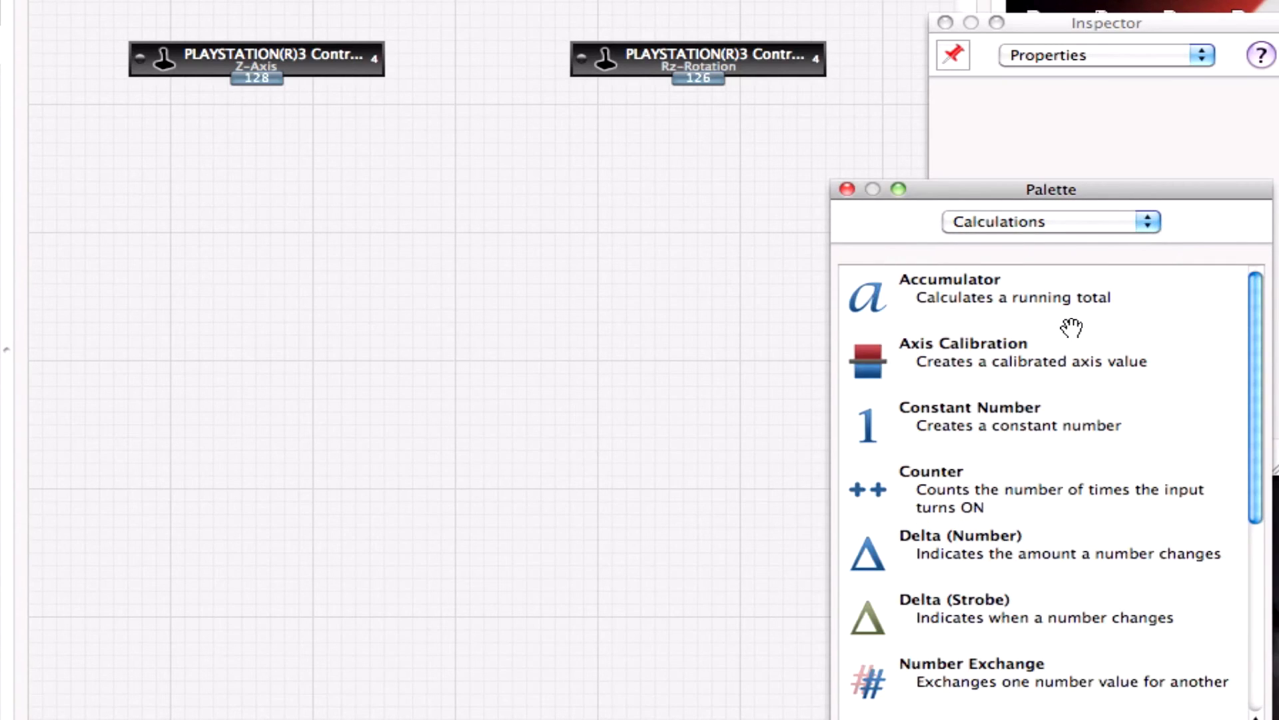
{"action": "mouse_move", "coordinate": [962, 361]}
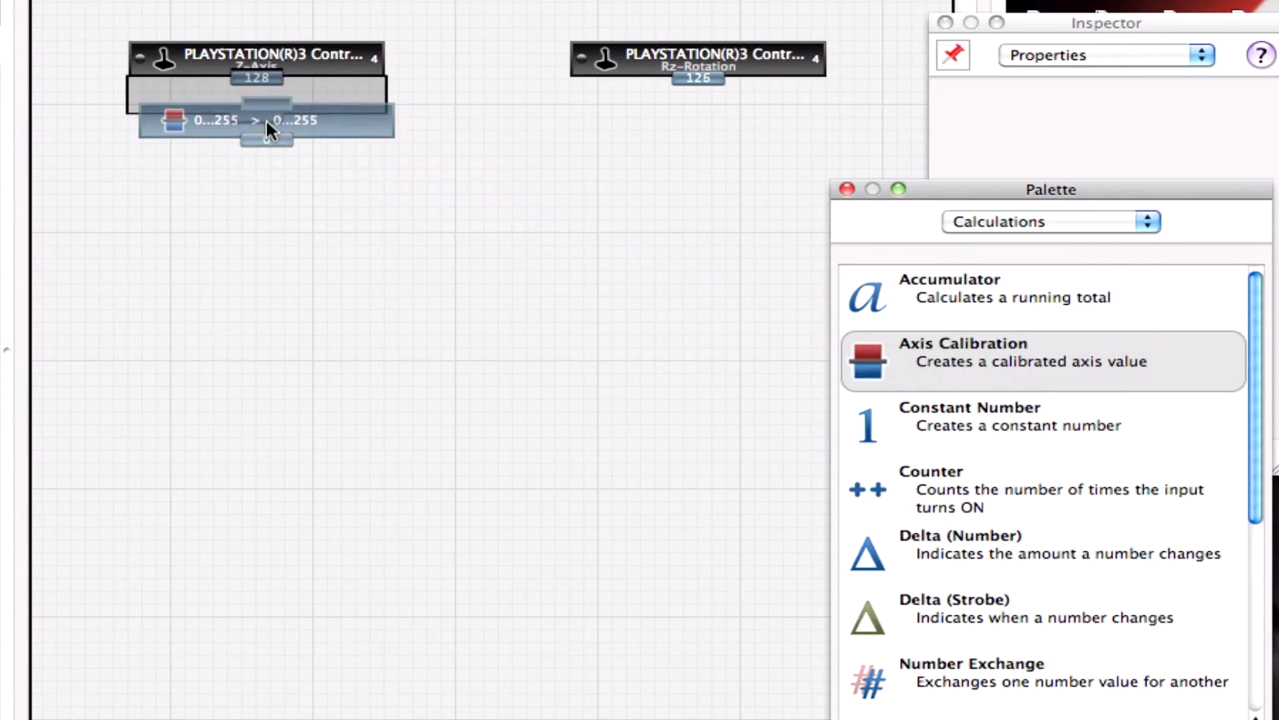
{"action": "left_click", "coordinate": [257, 120]}
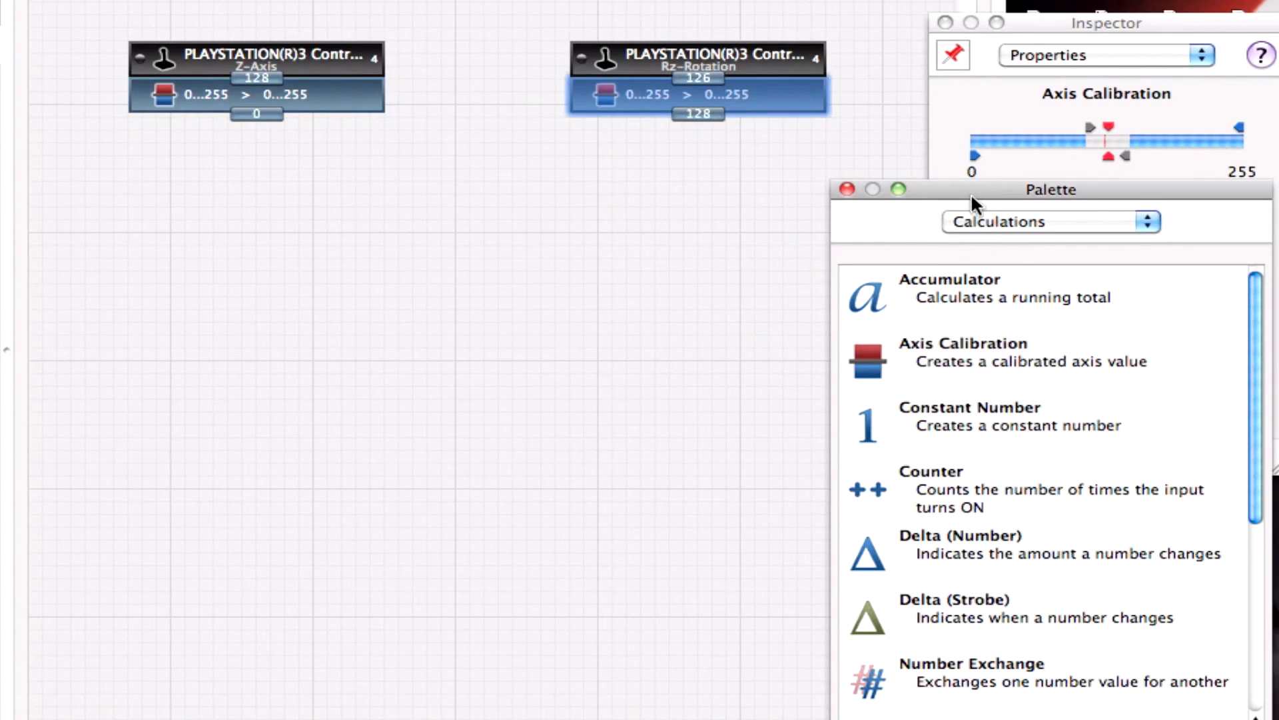
Step: Select the Z-Axis calibration block and show its 0–255 limit settings in the Inspector
{"action": "left_click", "coordinate": [256, 94]}
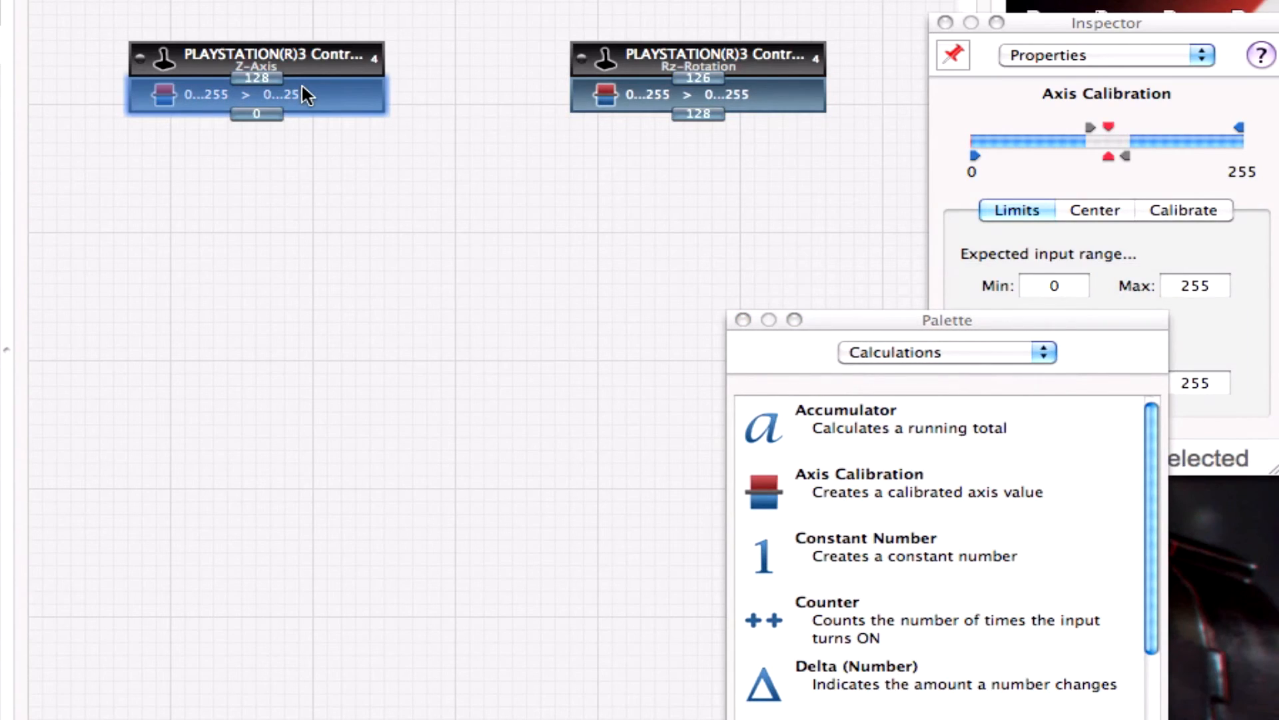
{"action": "mouse_move", "coordinate": [310, 96]}
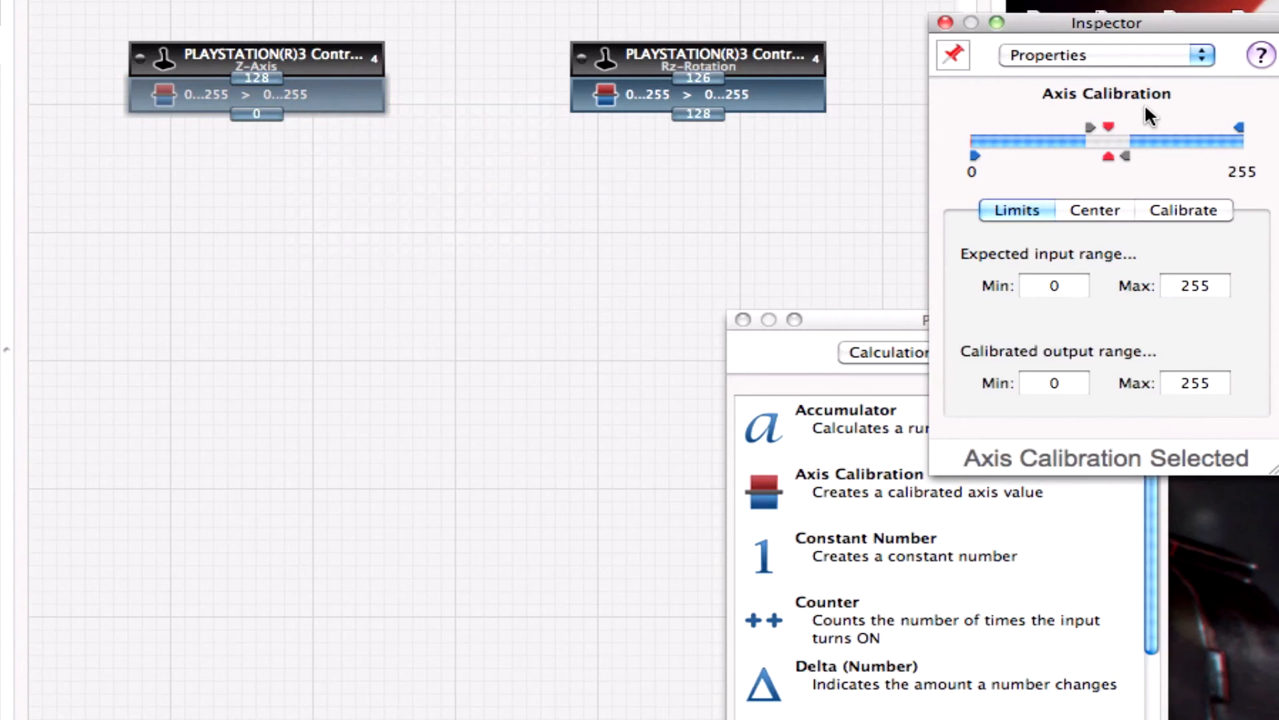
{"action": "left_click", "coordinate": [195, 12]}
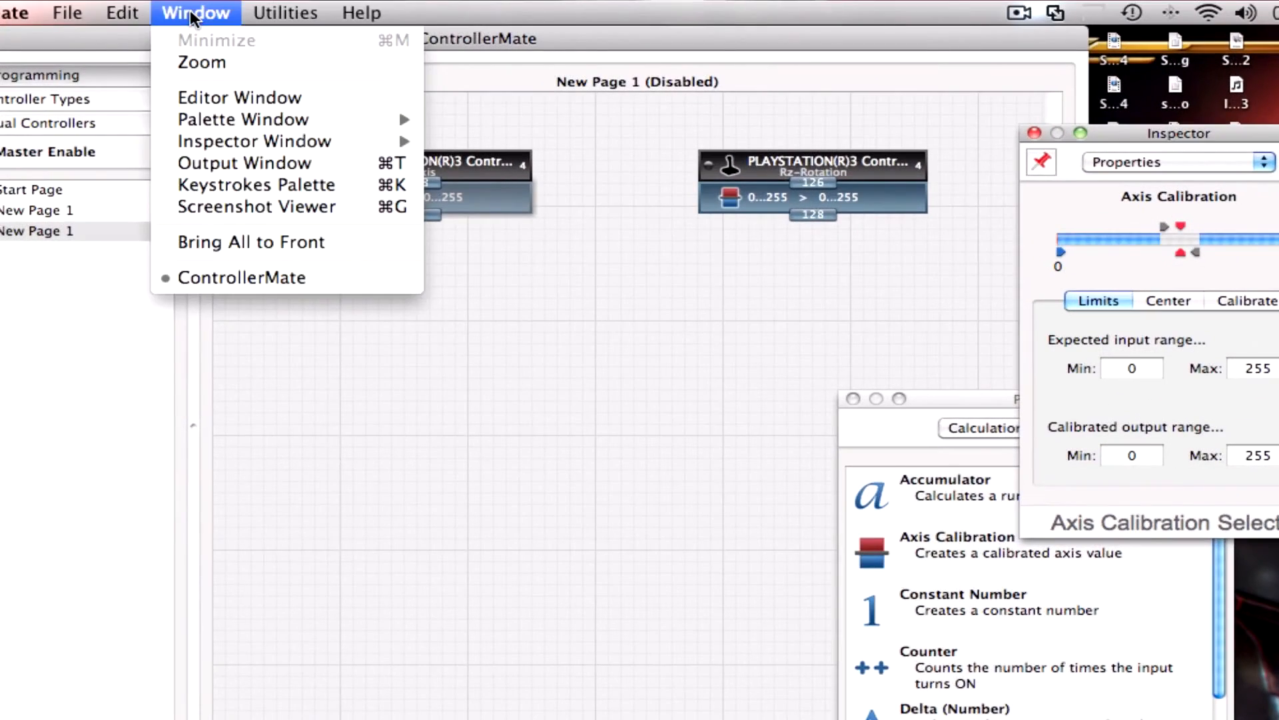
{"action": "mouse_move", "coordinate": [253, 141]}
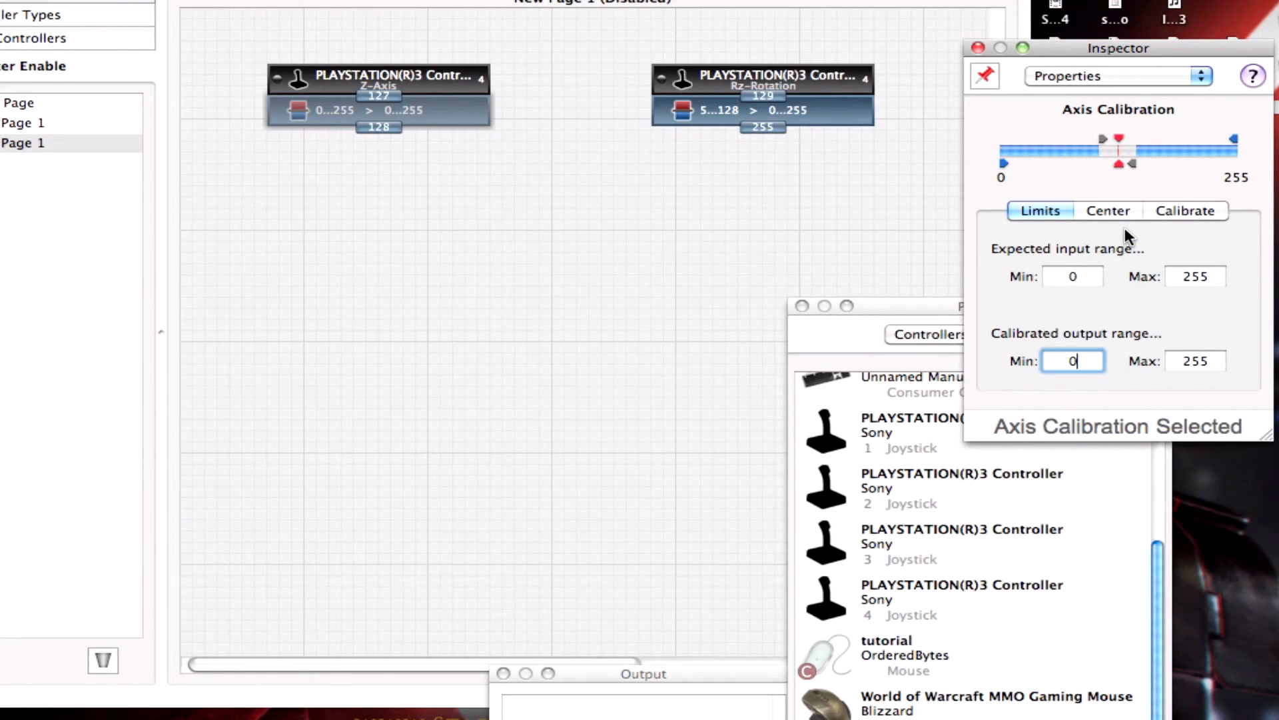
{"action": "mouse_move", "coordinate": [1107, 232]}
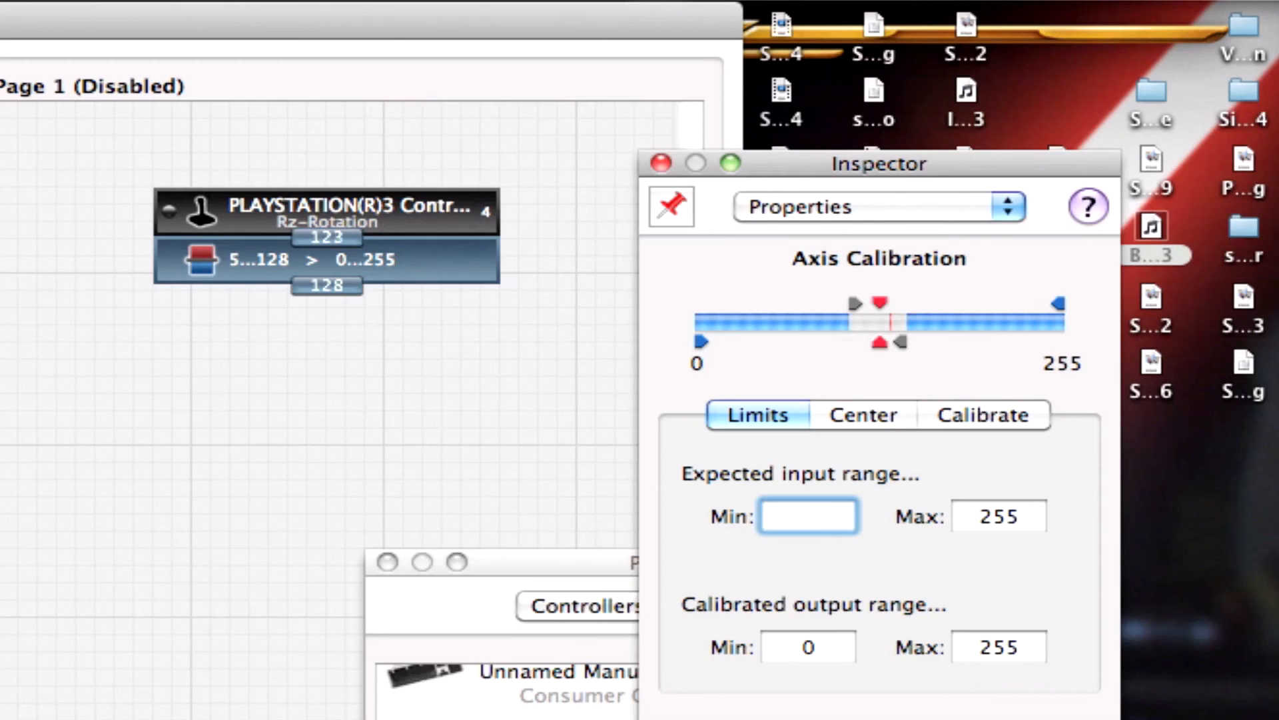
Step: Set the calibration input range to 5–244 and move to the Center/Deadband settings
{"action": "type", "text": "5"}
{"action": "left_click", "coordinate": [998, 516]}
{"action": "type", "text": "2"}
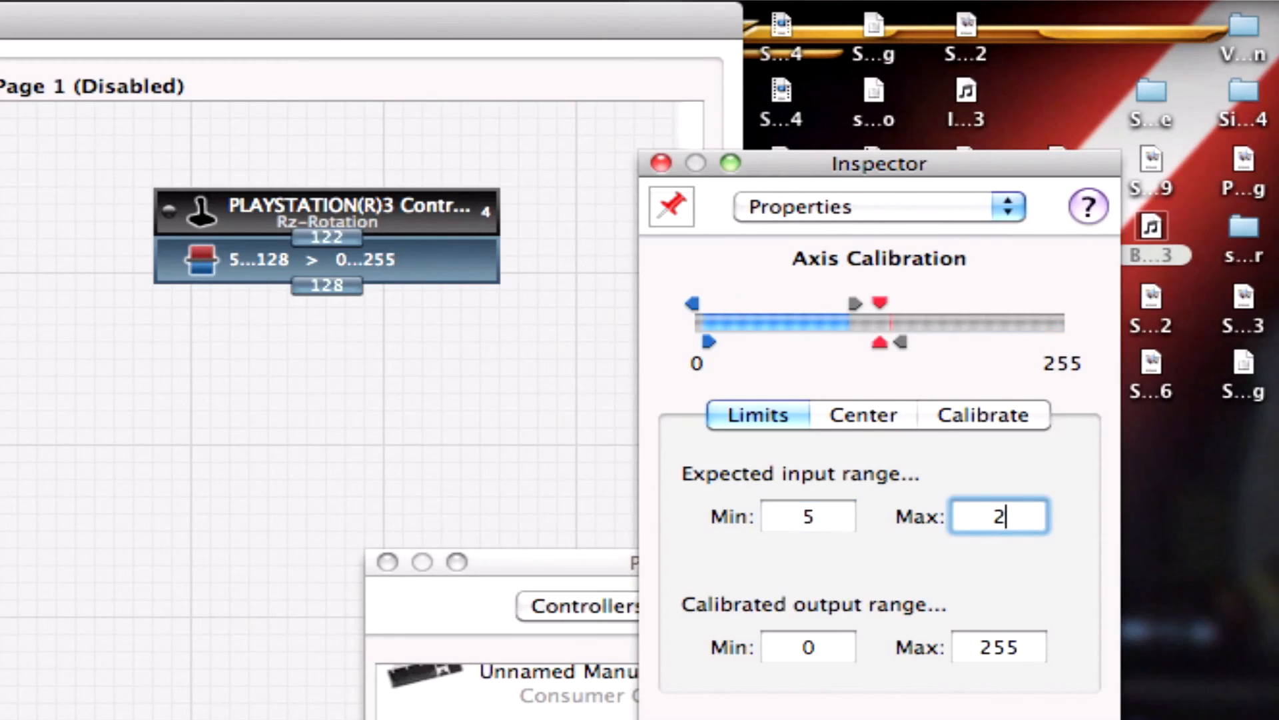
{"action": "type", "text": "44"}
{"action": "left_click", "coordinate": [999, 646]}
{"action": "type", "text": "25"}
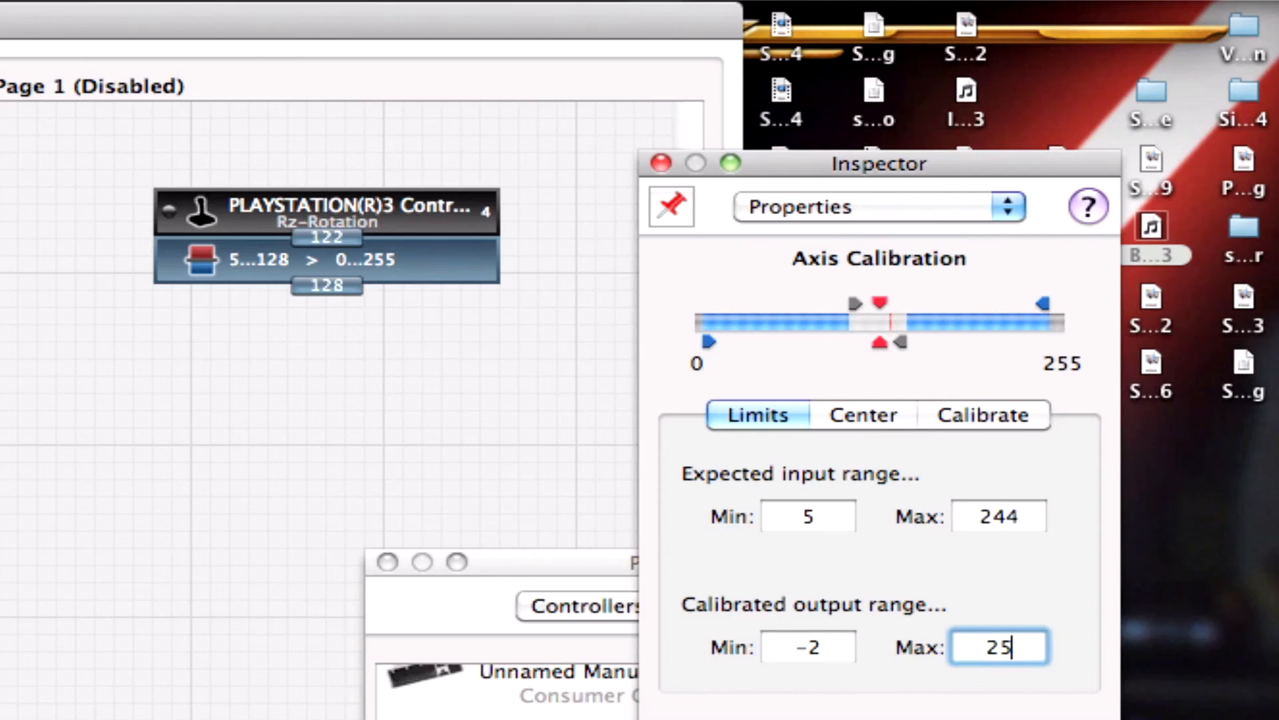
{"action": "left_click", "coordinate": [862, 415]}
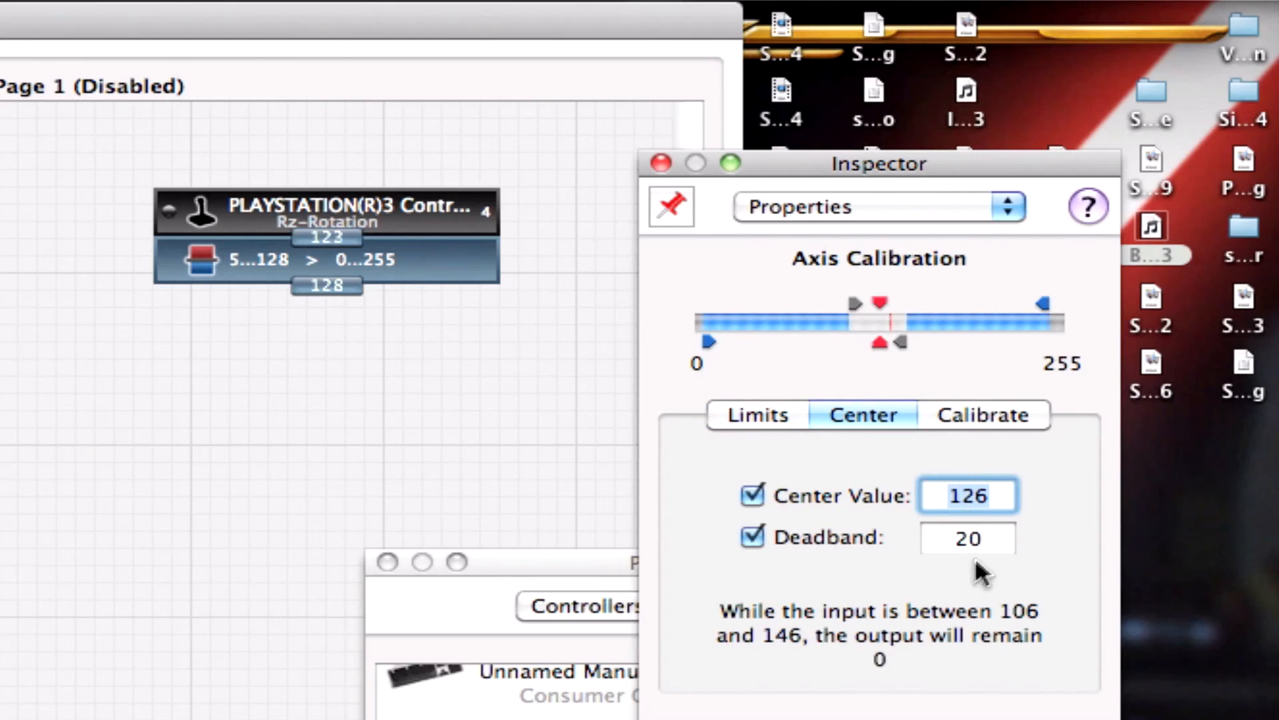
{"action": "mouse_move", "coordinate": [1034, 457]}
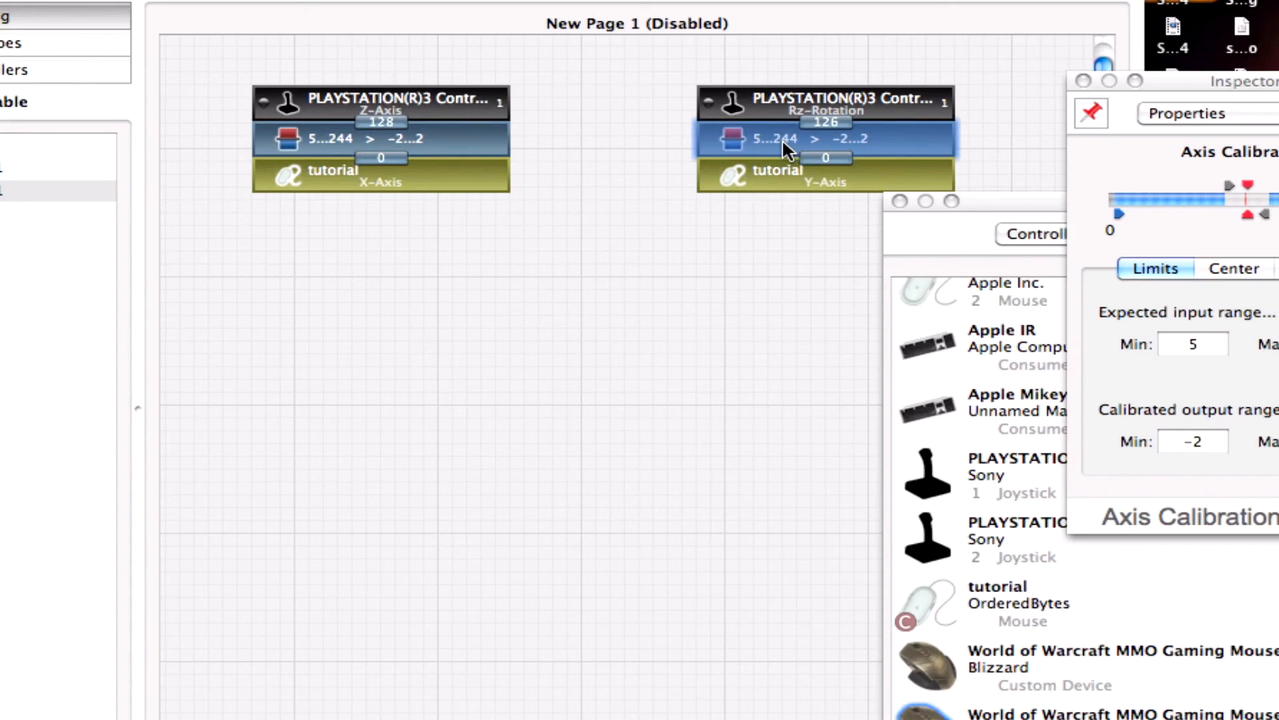
{"action": "mouse_move", "coordinate": [1207, 363]}
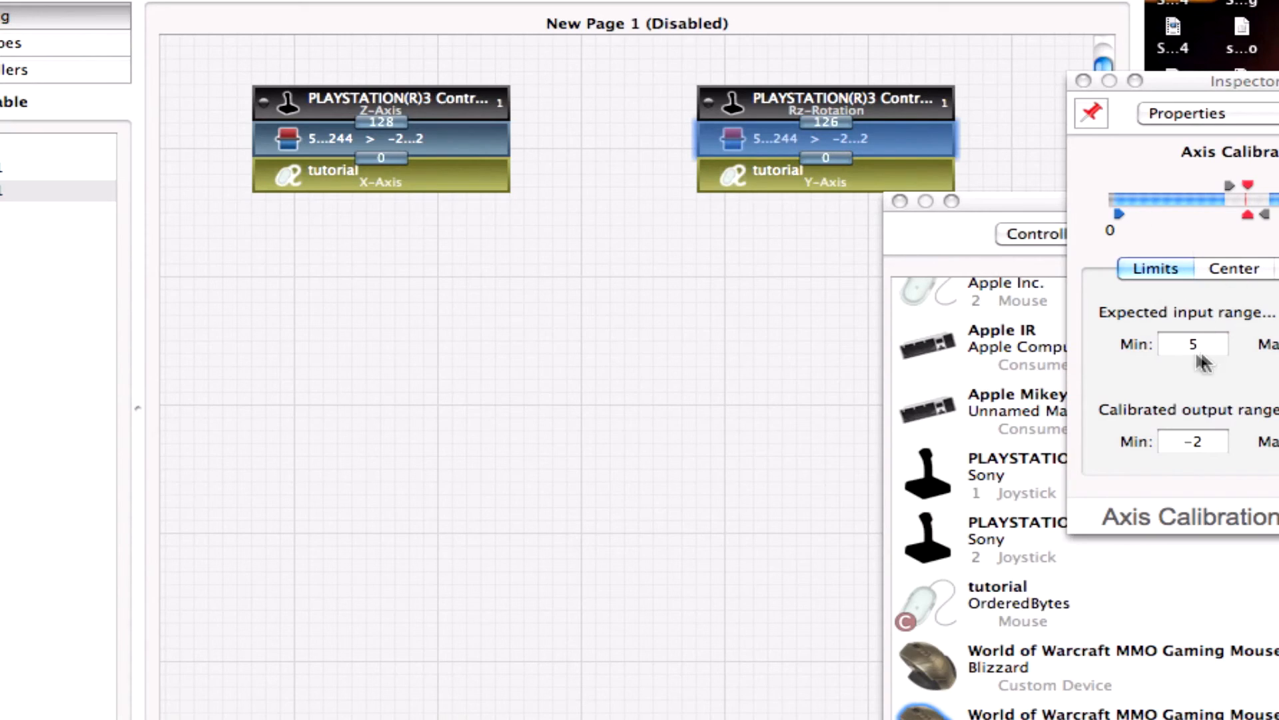
{"action": "left_click", "coordinate": [1192, 442]}
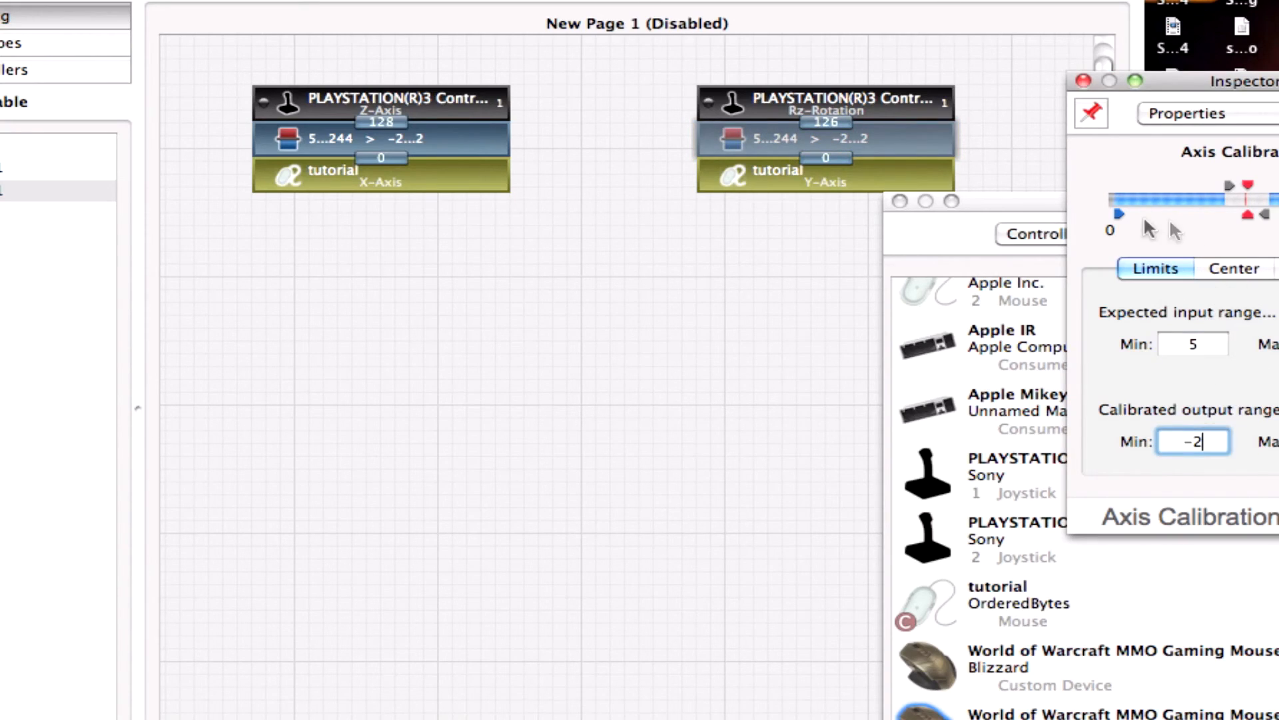
{"action": "mouse_move", "coordinate": [1022, 104]}
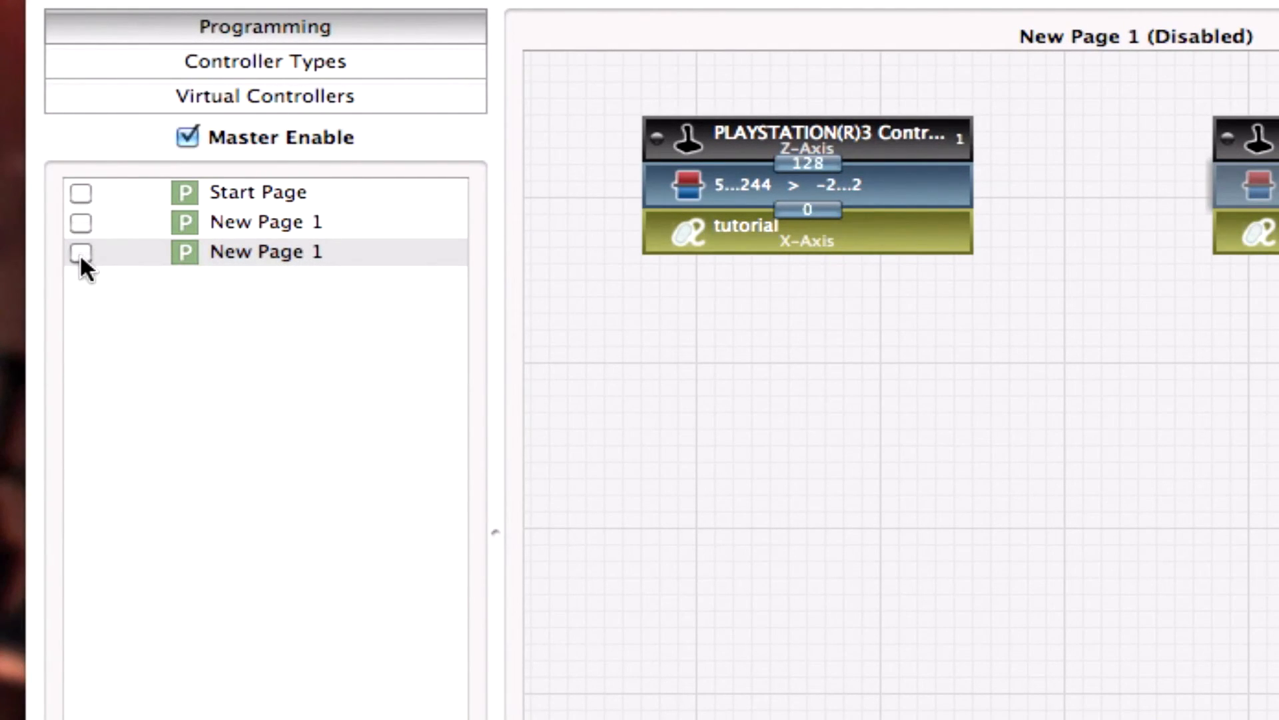
Step: Enable the second New Page 1 so the calibrated axes drive the tutorial mouse
{"action": "left_click", "coordinate": [80, 252]}
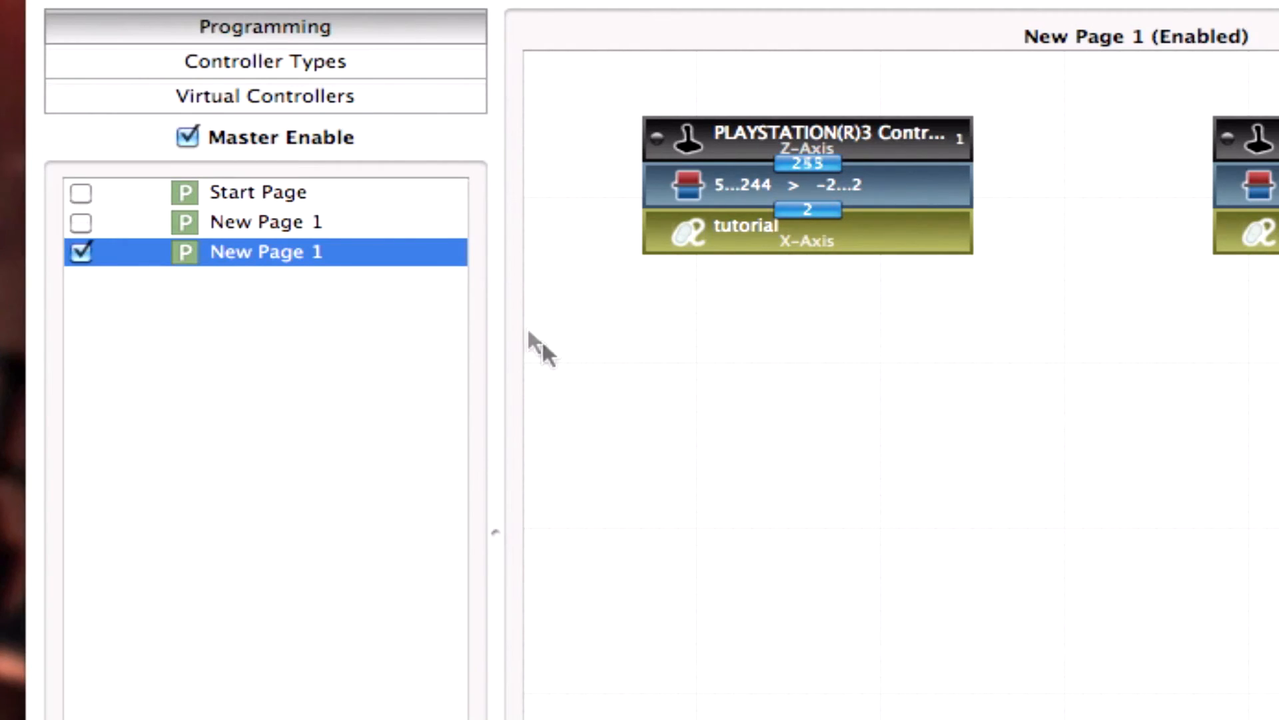
{"action": "mouse_move", "coordinate": [939, 330]}
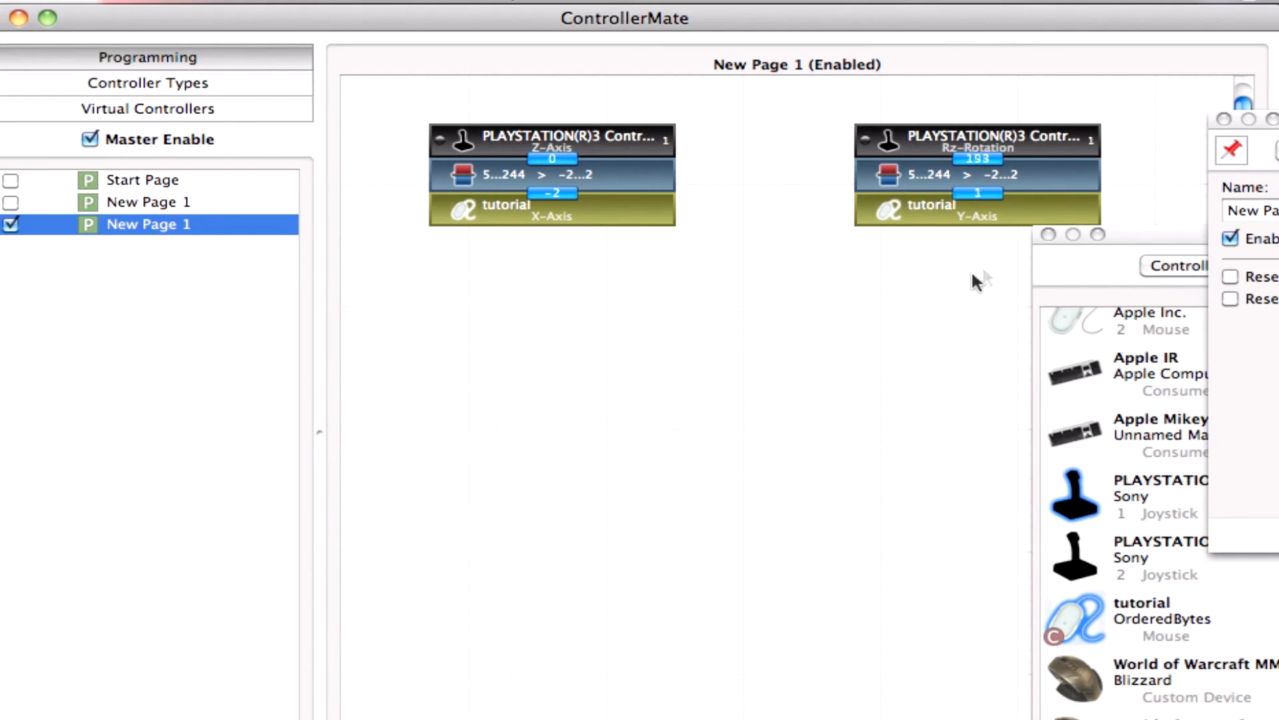
{"action": "mouse_move", "coordinate": [824, 338]}
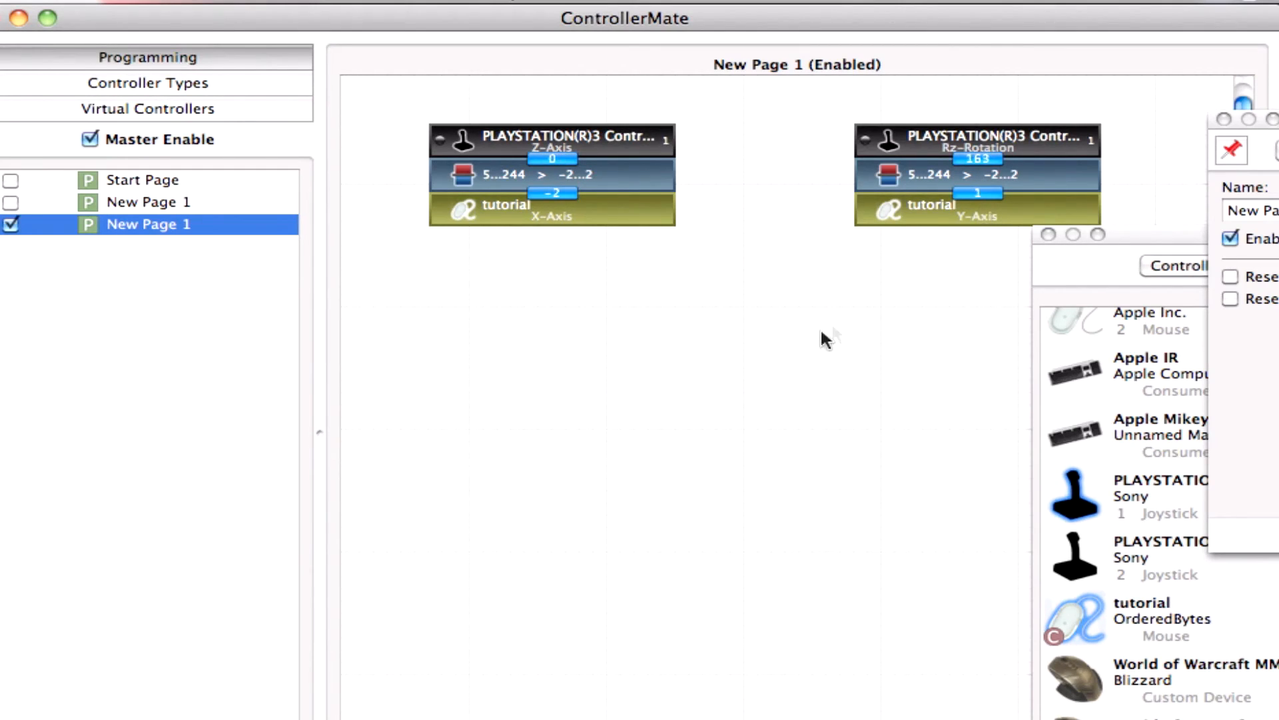